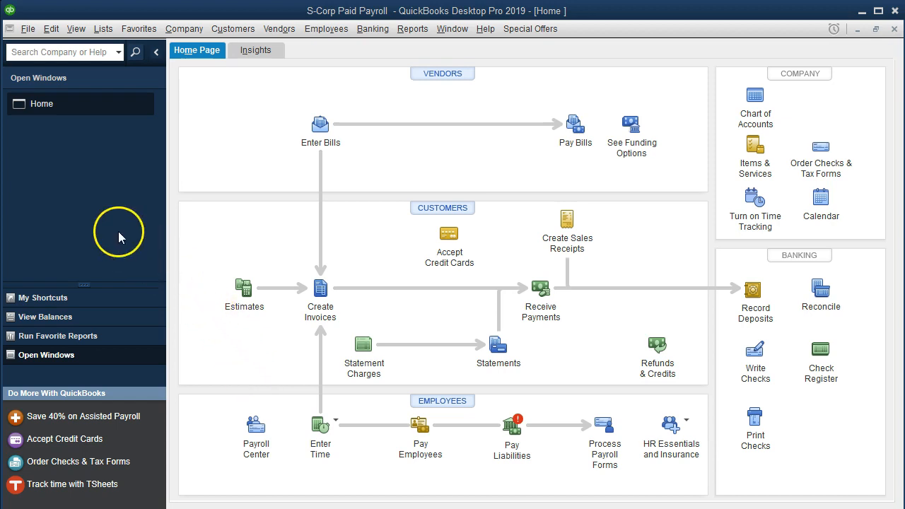
pyautogui.moveTo(106, 177)
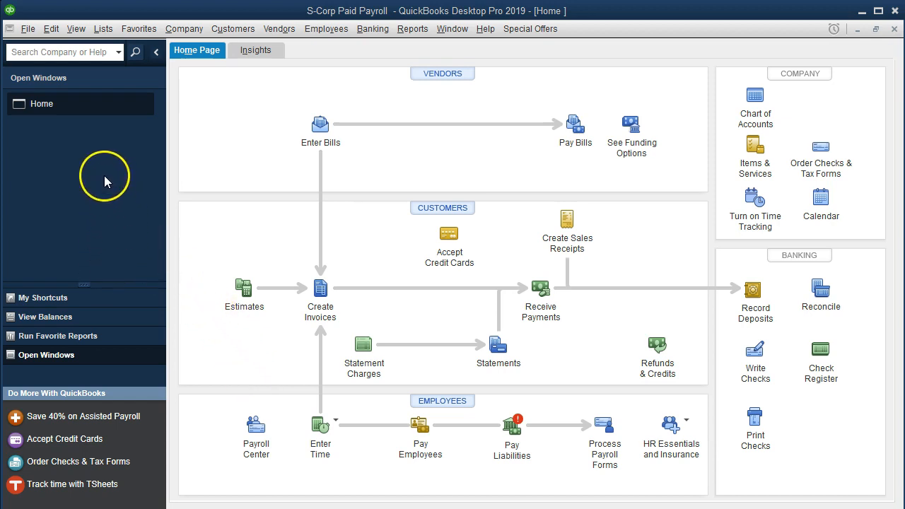
pyautogui.click(76, 28)
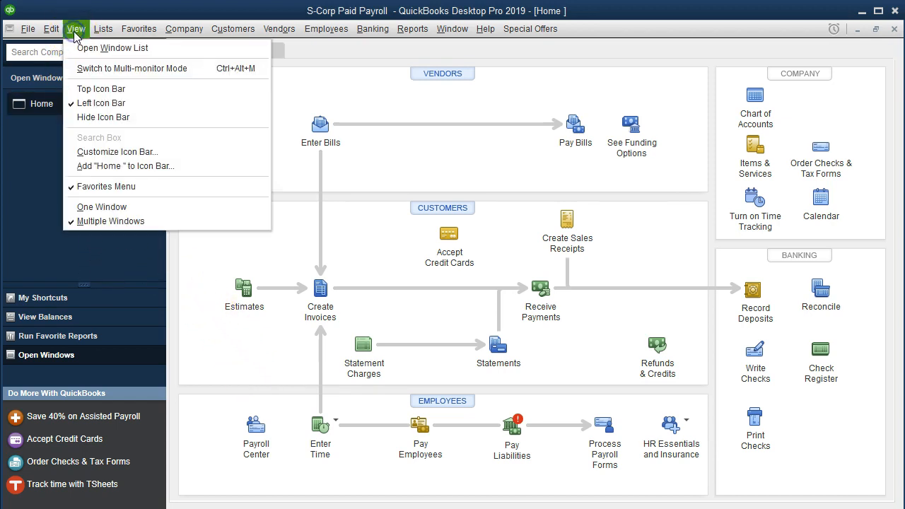
pyautogui.moveTo(113, 47)
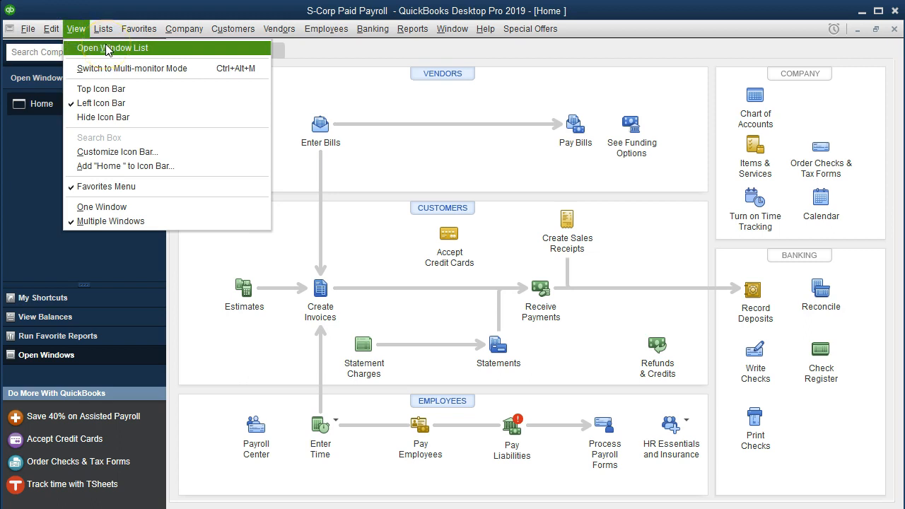
pyautogui.click(111, 47)
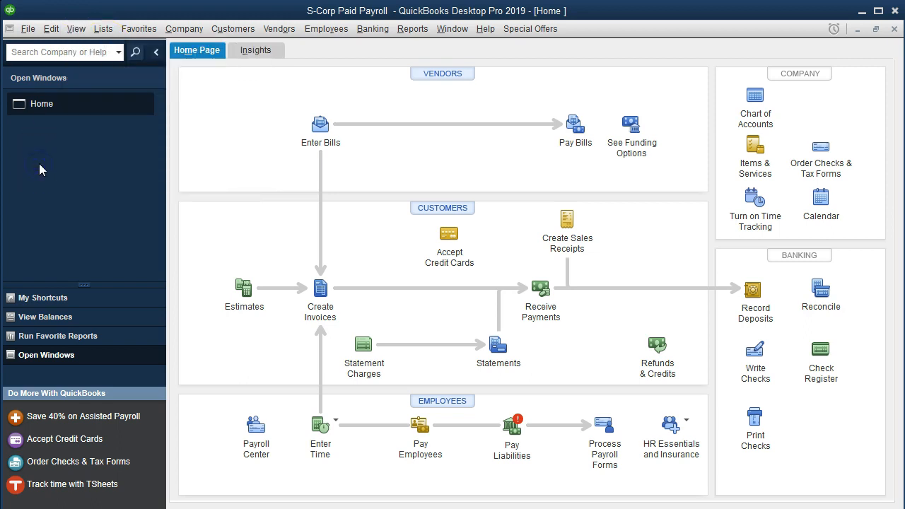
pyautogui.moveTo(51, 164)
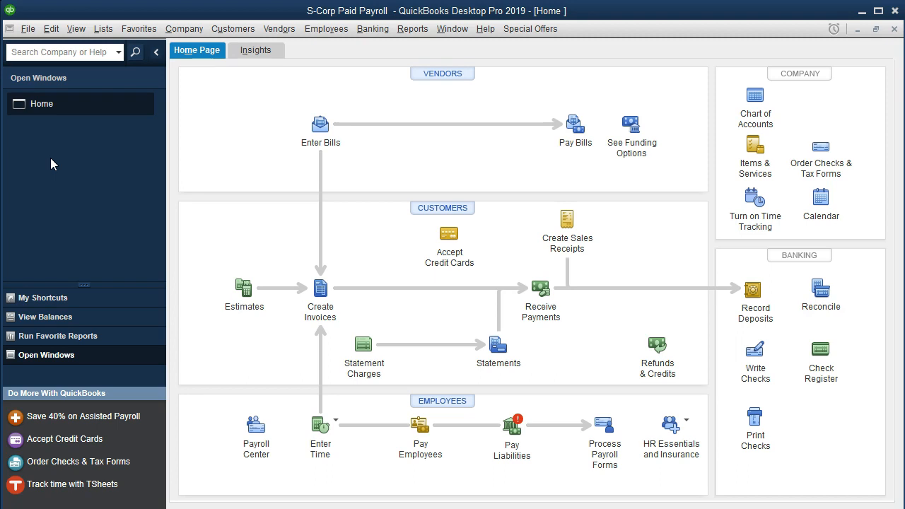
pyautogui.click(325, 29)
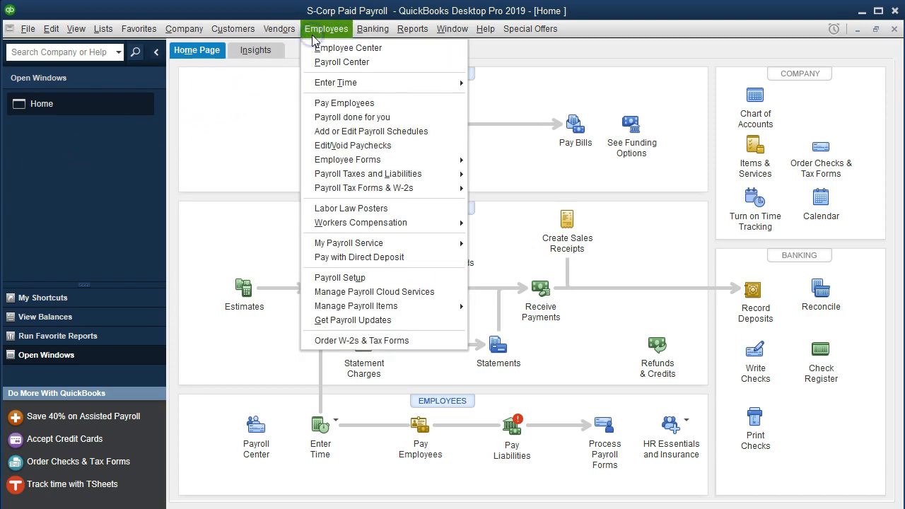
pyautogui.moveTo(356, 47)
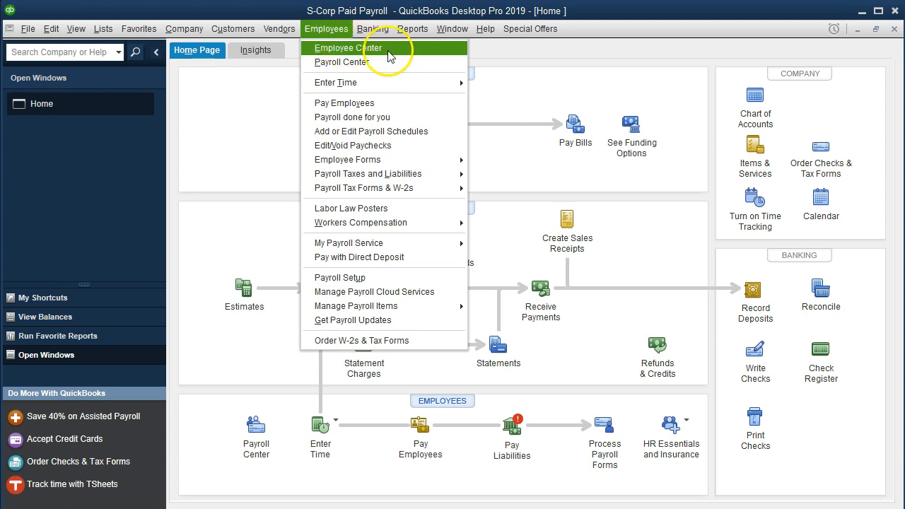
pyautogui.click(340, 62)
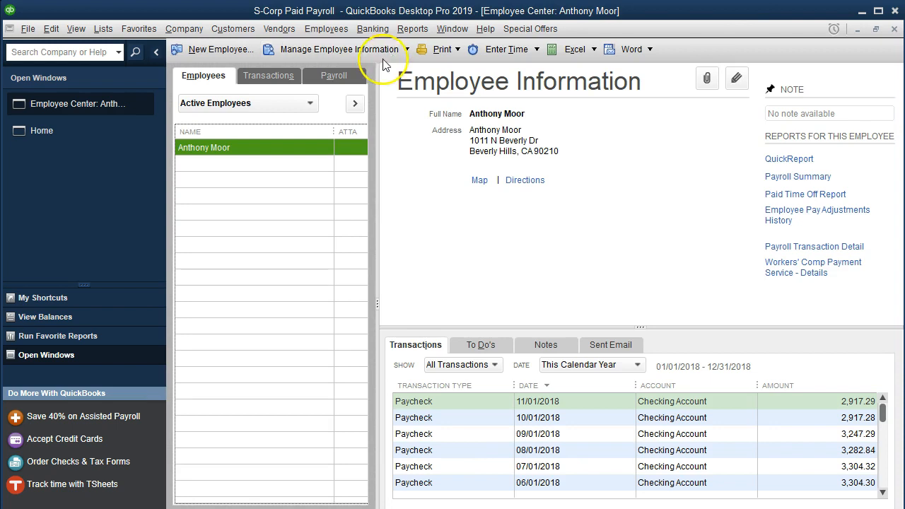
pyautogui.moveTo(233, 64)
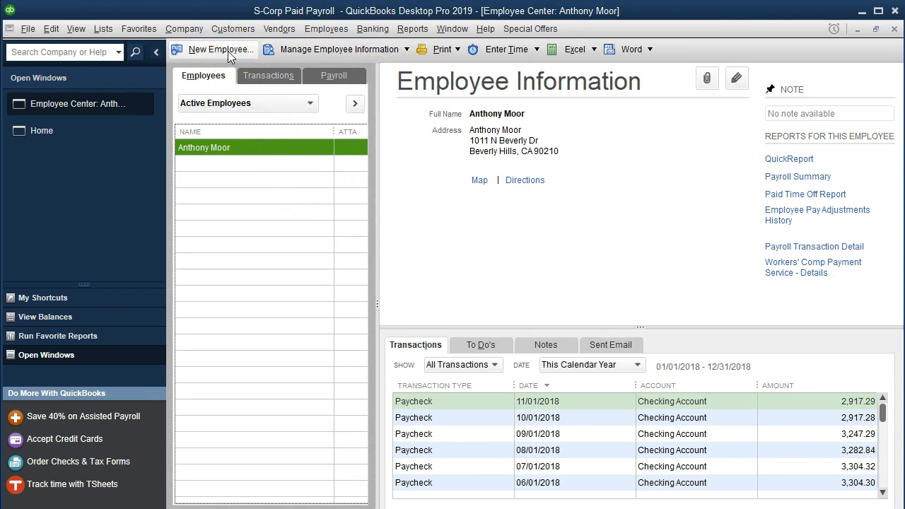
pyautogui.click(220, 48)
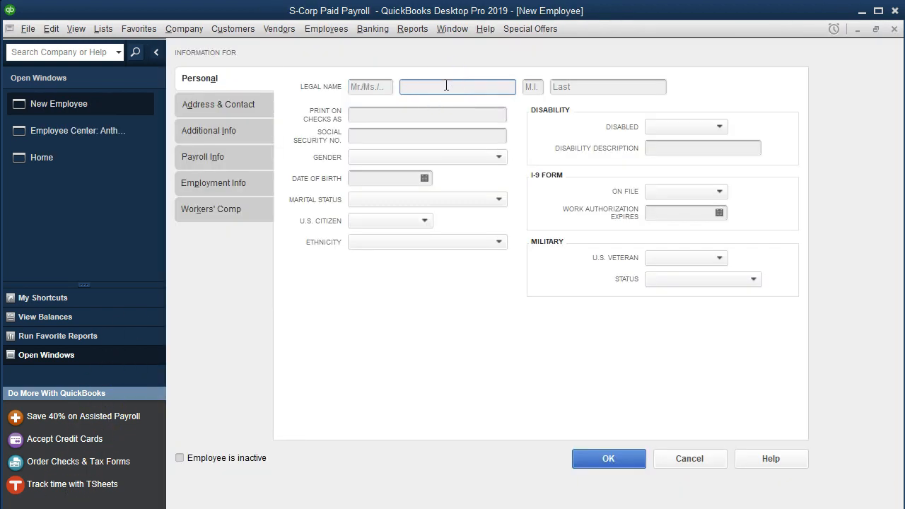
pyautogui.write('Judy')
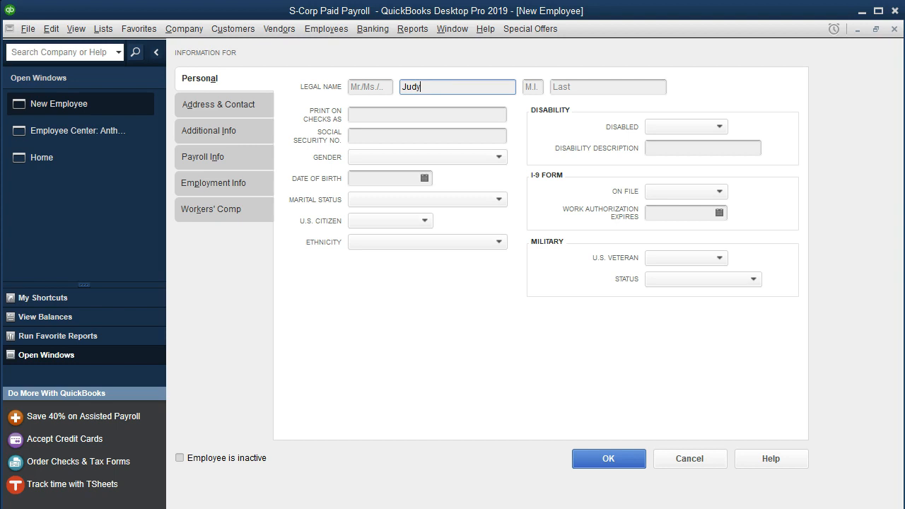
pyautogui.write('Jones')
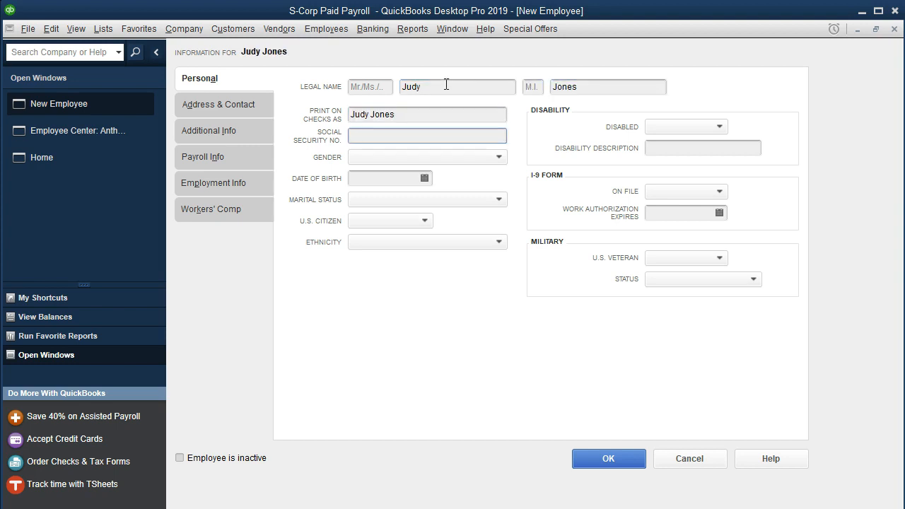
pyautogui.moveTo(346, 272)
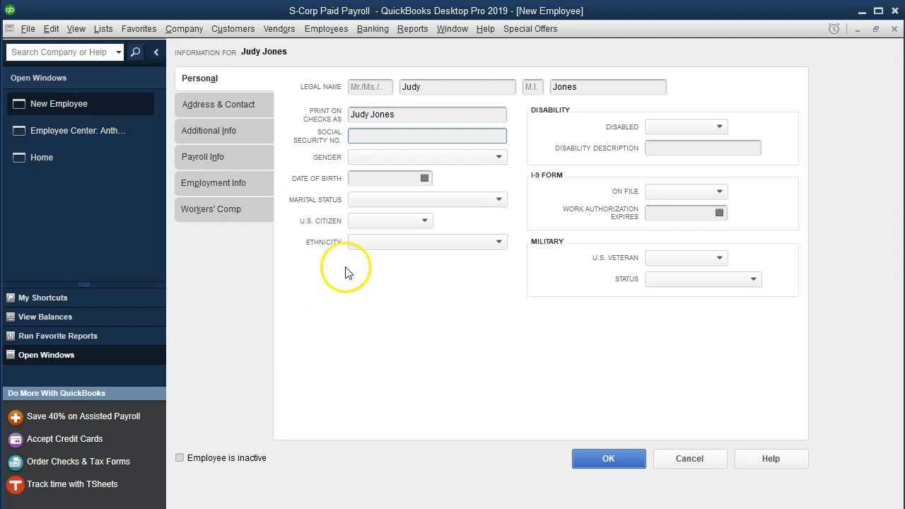
pyautogui.moveTo(375, 316)
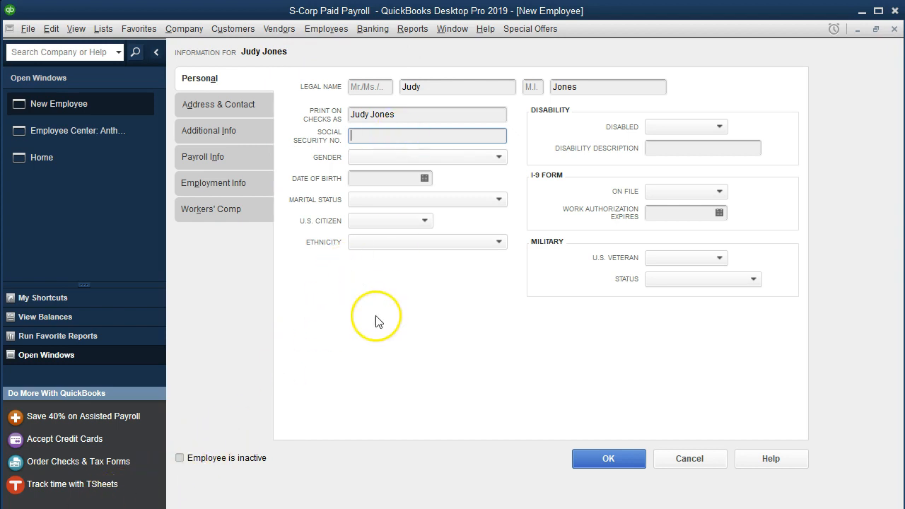
pyautogui.write('68')
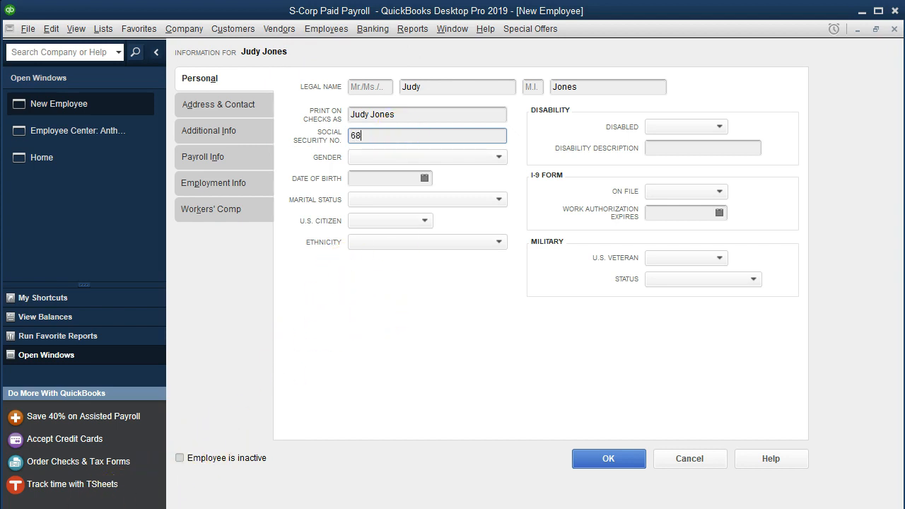
pyautogui.write('1-94-4688')
pyautogui.click(427, 157)
pyautogui.write('Female')
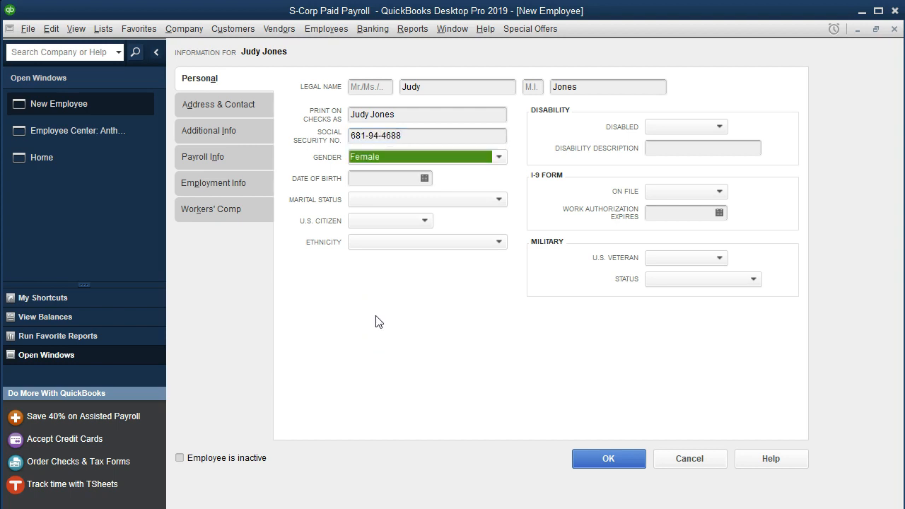
pyautogui.click(385, 178)
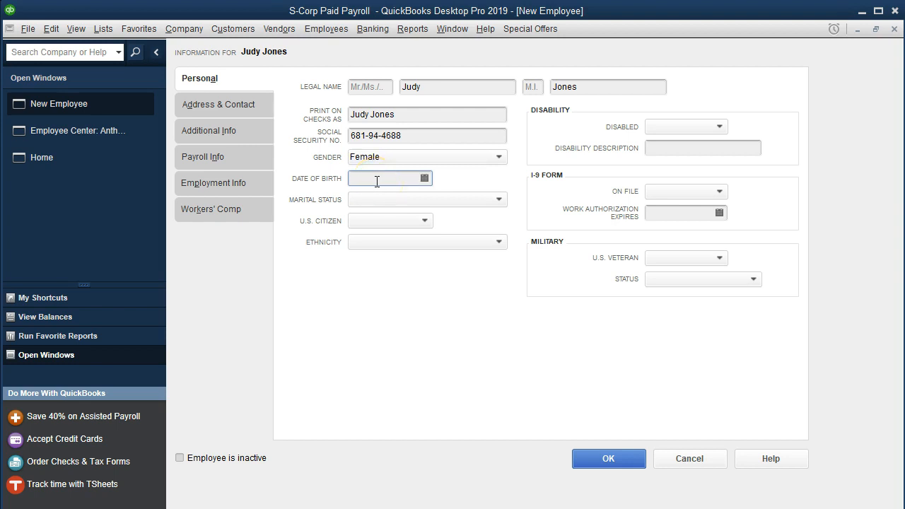
pyautogui.click(424, 199)
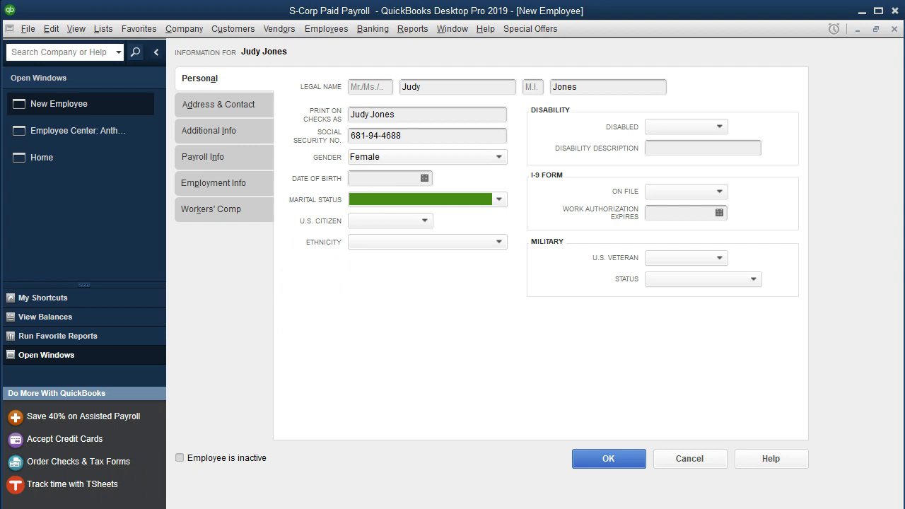
pyautogui.click(499, 199)
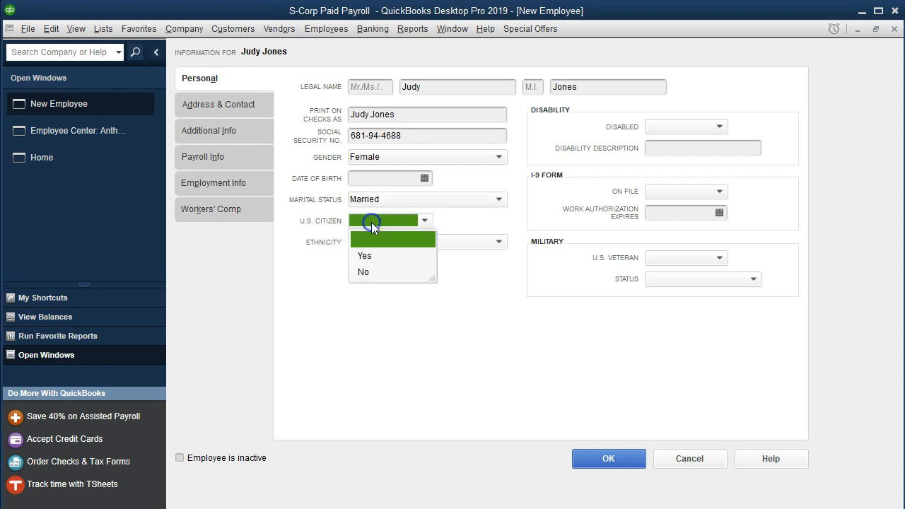
pyautogui.click(364, 255)
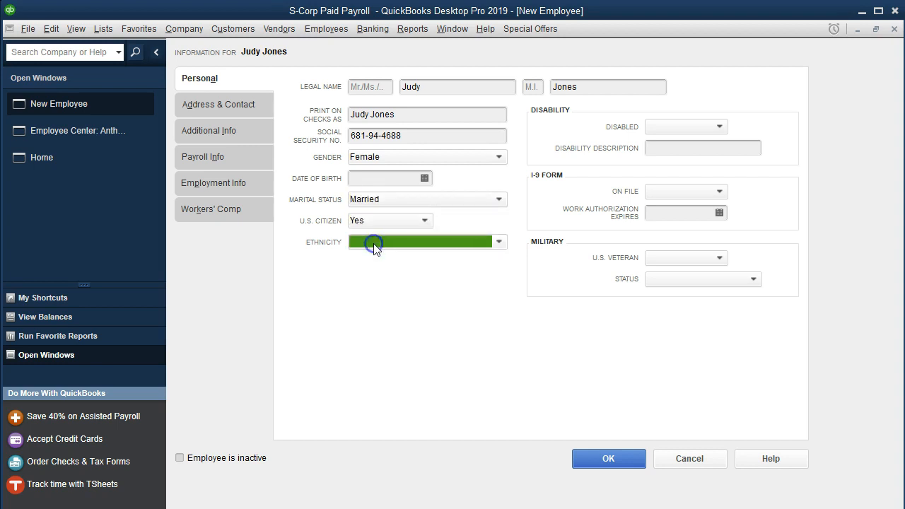
pyautogui.moveTo(544, 129)
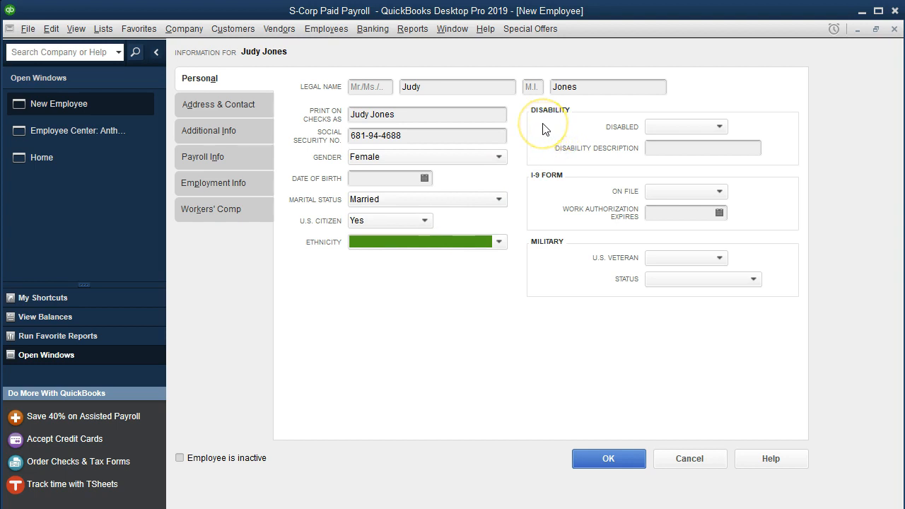
pyautogui.moveTo(539, 192)
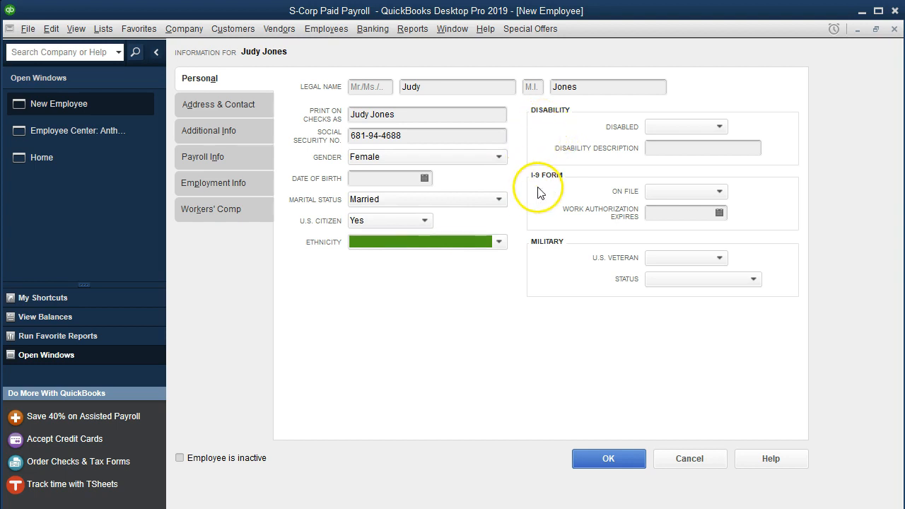
pyautogui.moveTo(297, 148)
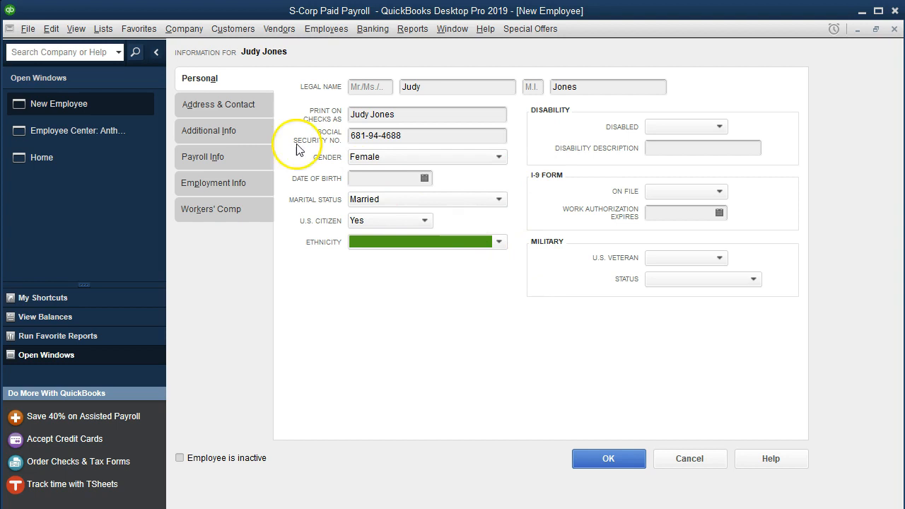
pyautogui.click(219, 104)
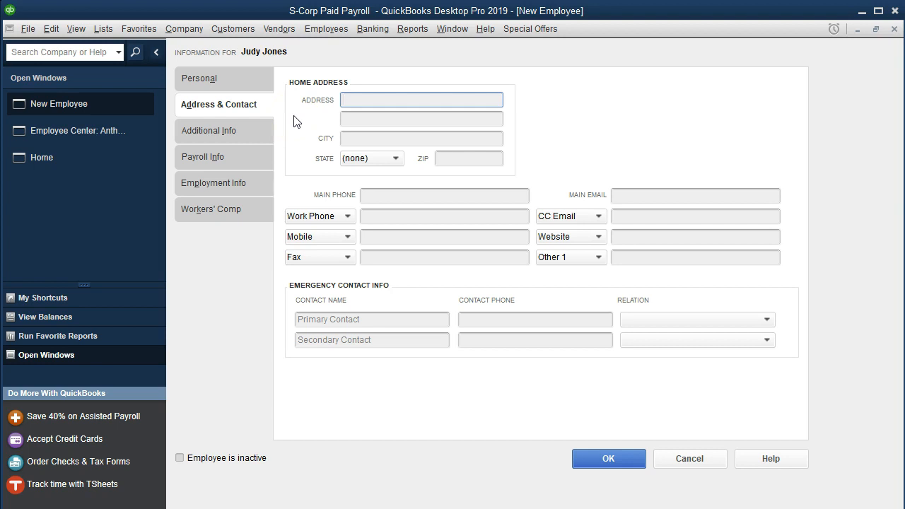
# Leave the home address blank and show the Additional Info page with employee ID
pyautogui.click(420, 99)
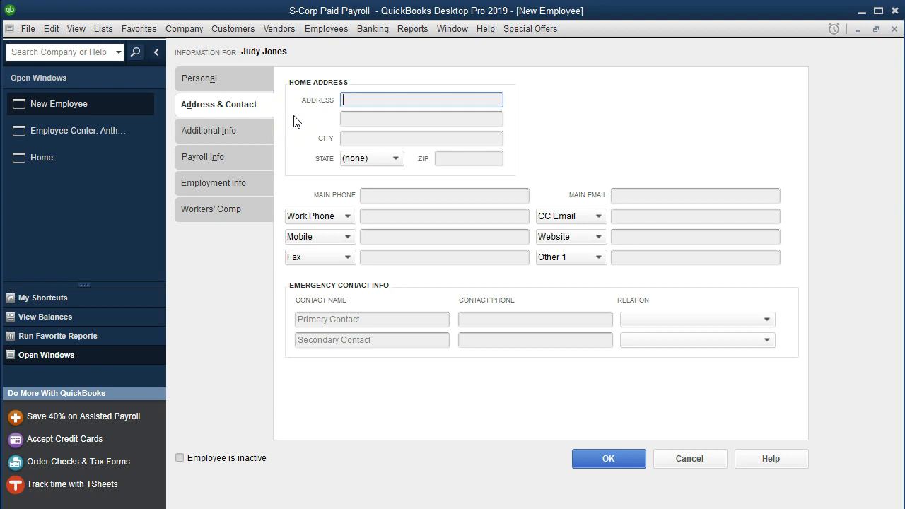
pyautogui.click(209, 130)
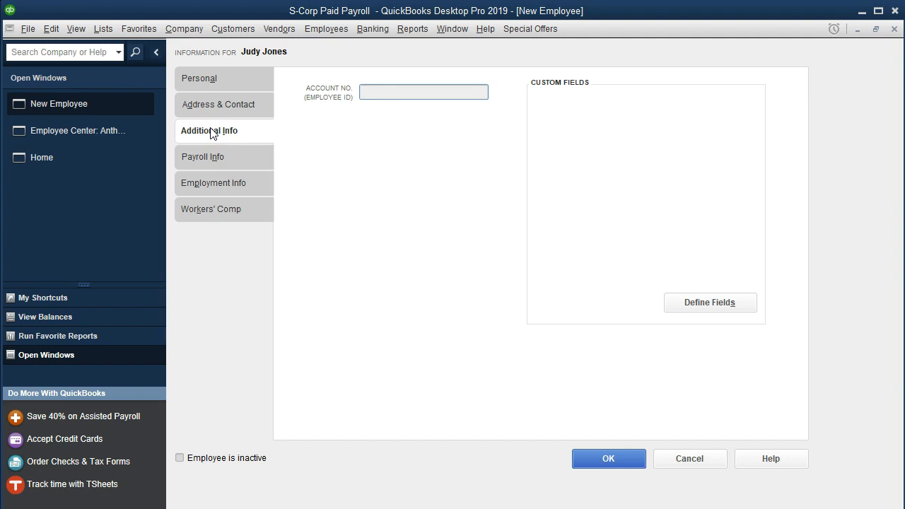
pyautogui.moveTo(212, 161)
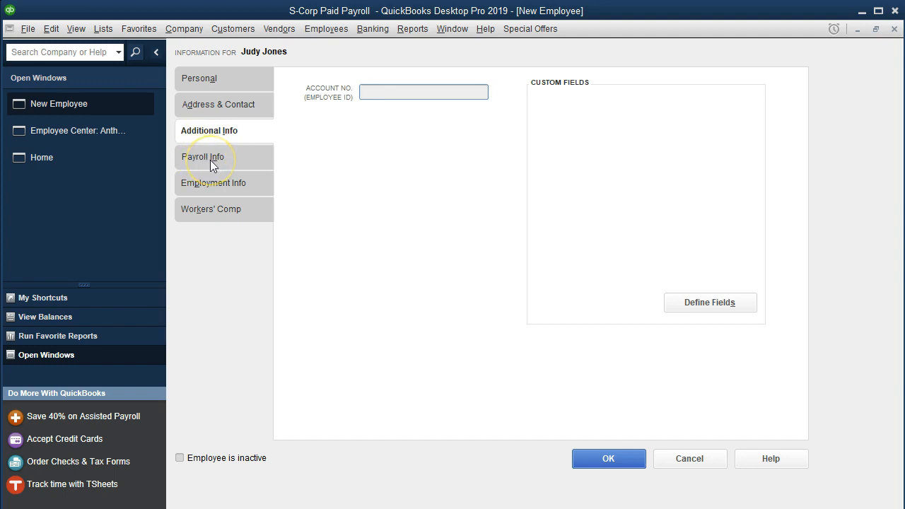
# Set monthly pay frequency and add a Salary earnings item at 500,000 annually
pyautogui.click(205, 156)
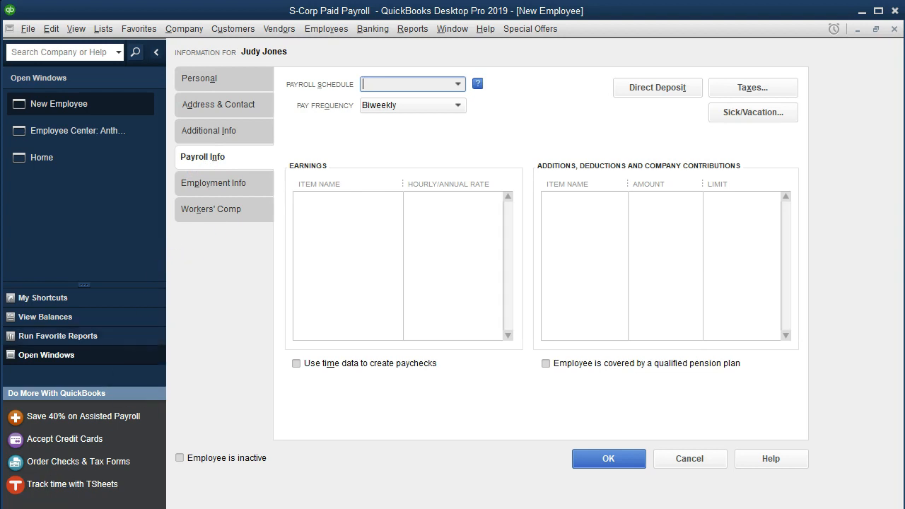
pyautogui.click(456, 106)
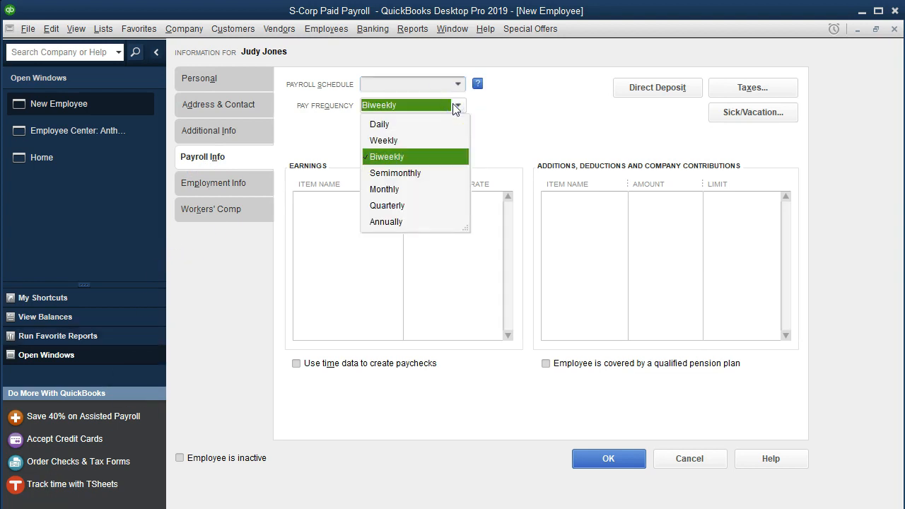
pyautogui.click(383, 188)
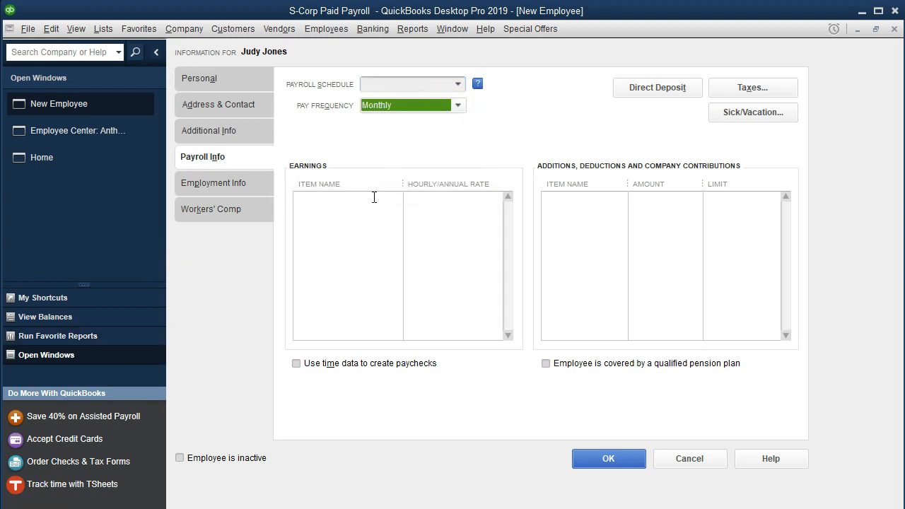
pyautogui.click(347, 200)
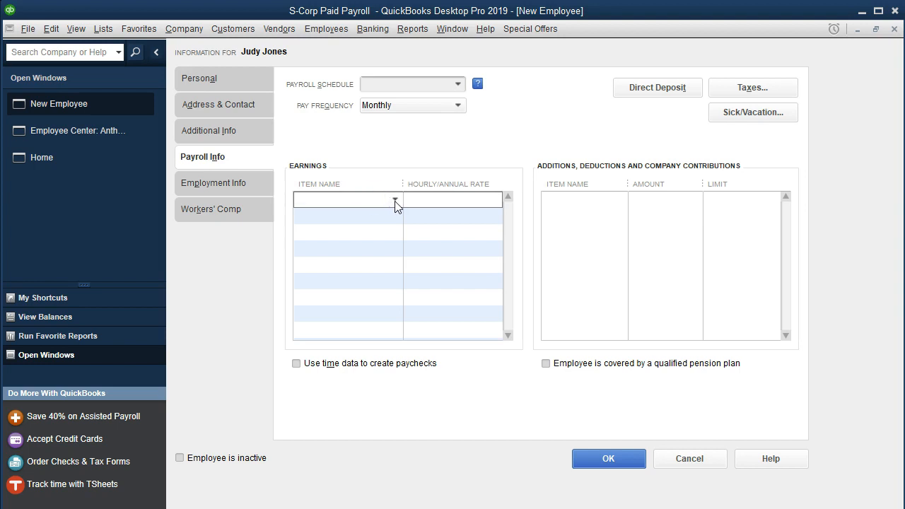
pyautogui.click(392, 198)
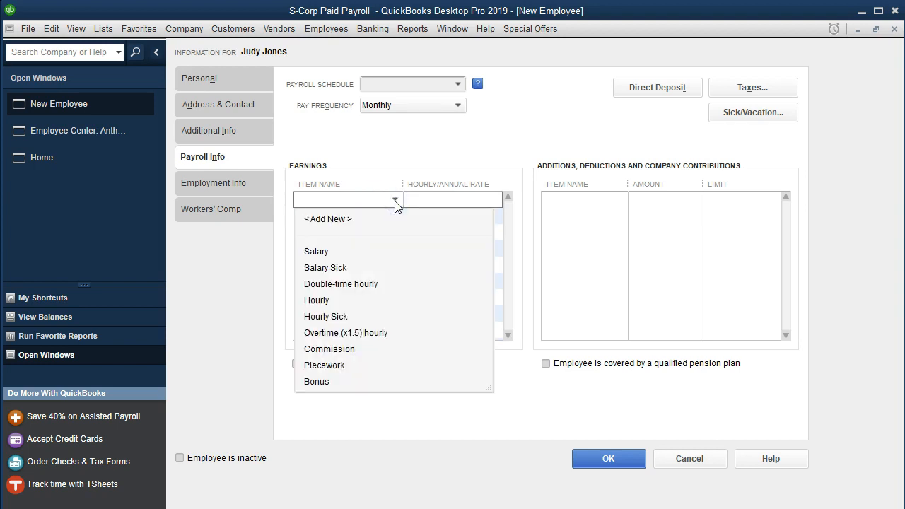
pyautogui.click(315, 251)
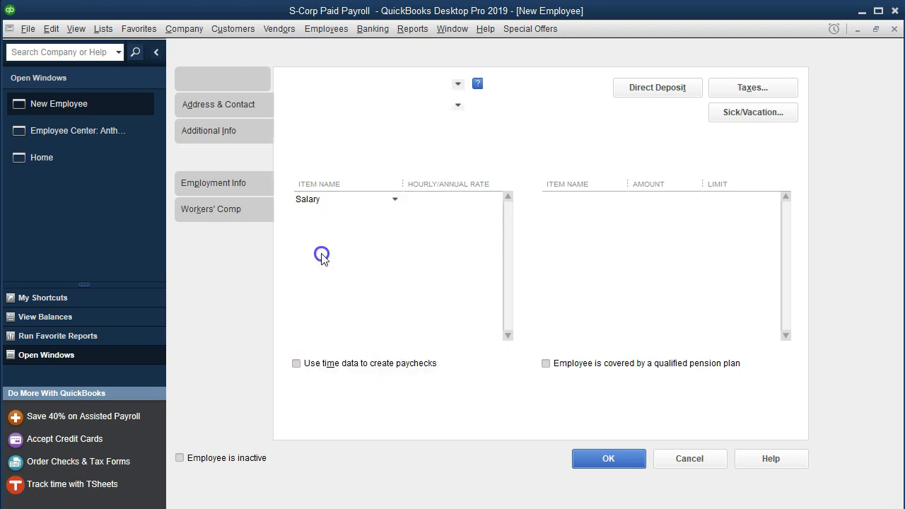
pyautogui.click(202, 156)
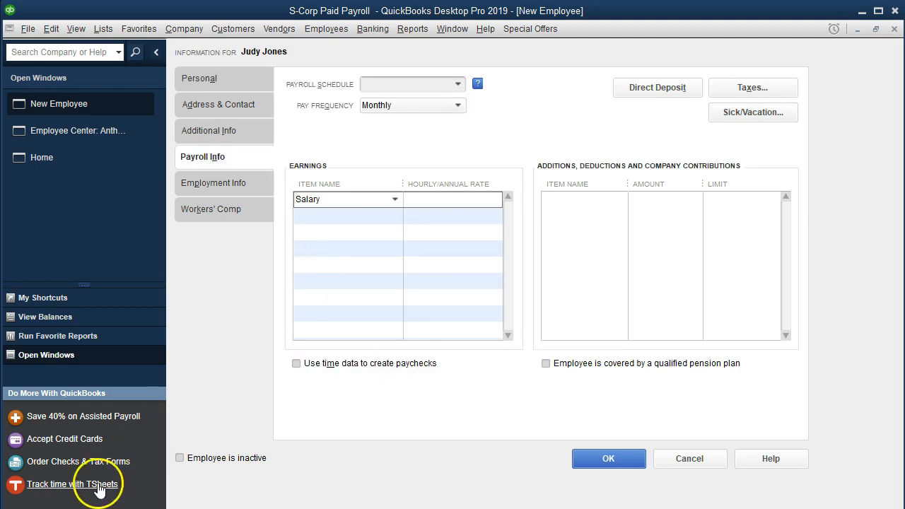
pyautogui.moveTo(391, 263)
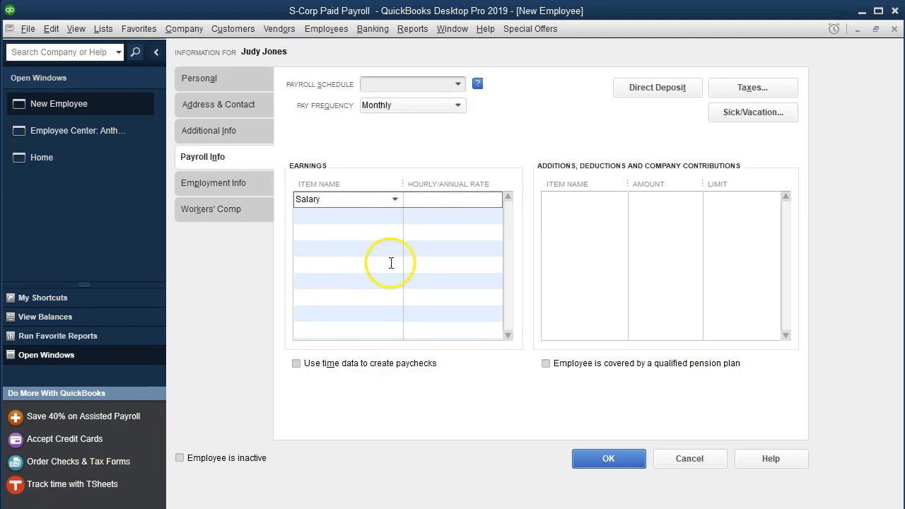
pyautogui.moveTo(376, 267)
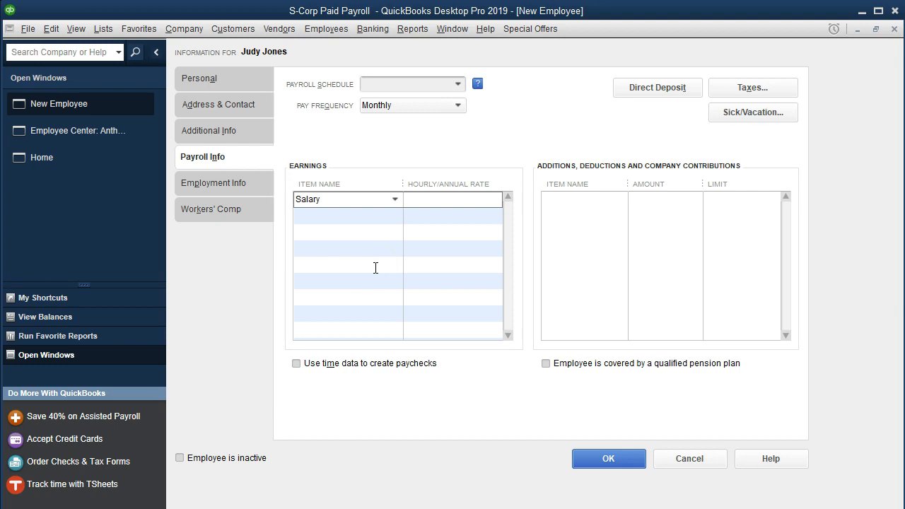
pyautogui.click(452, 199)
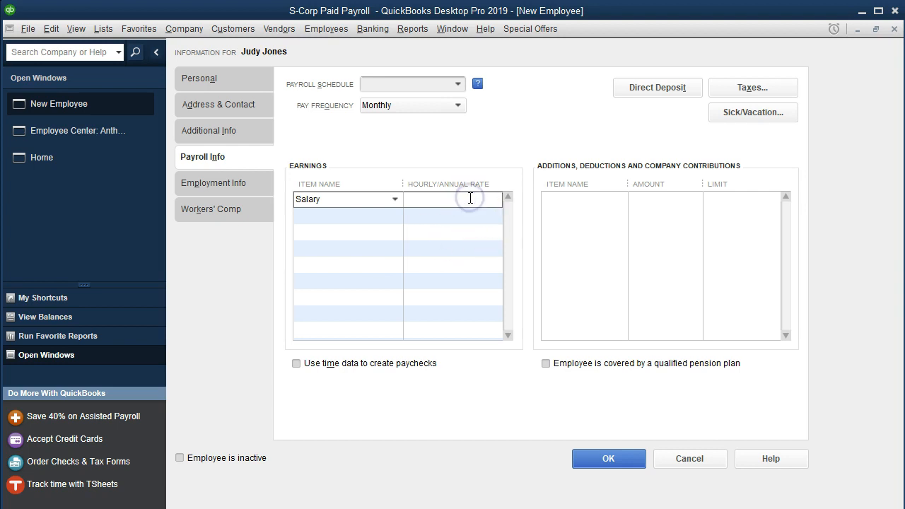
pyautogui.write('5000000.00')
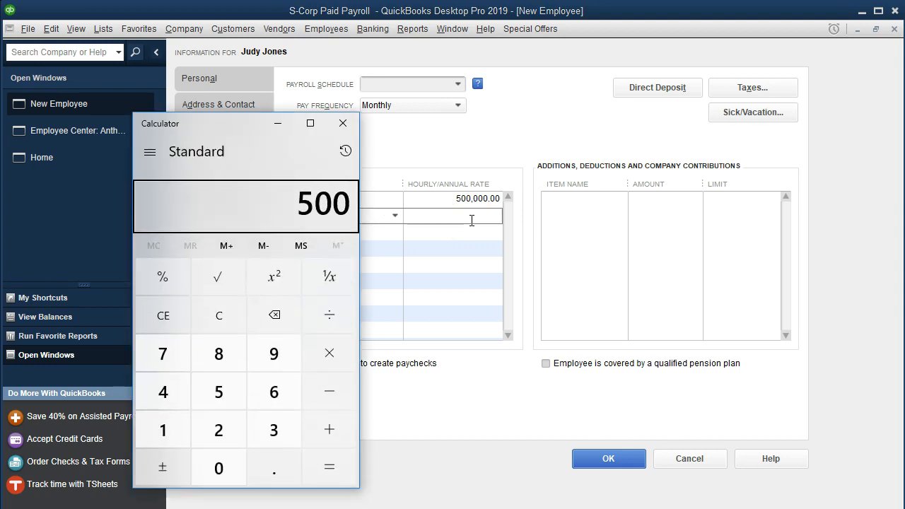
# Divide 500,000 by 12 in Calculator to get a monthly 41,666.67
pyautogui.click(328, 467)
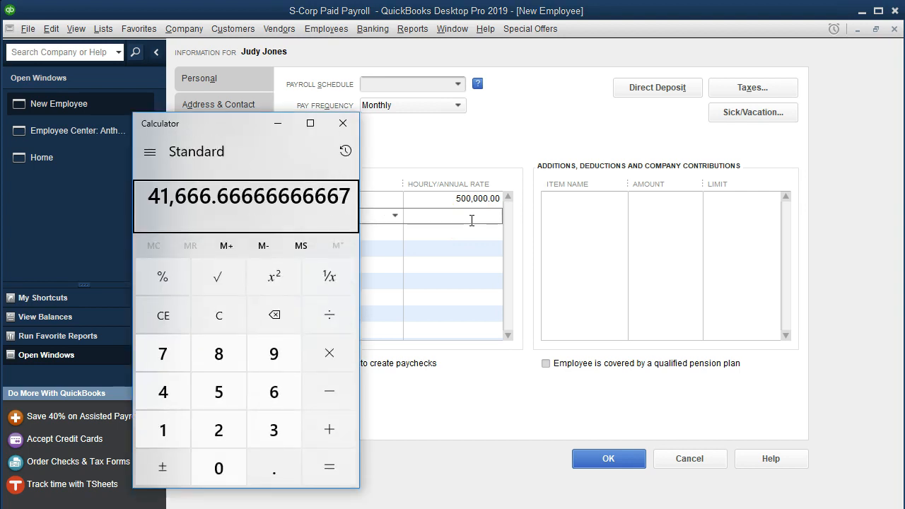
pyautogui.moveTo(203, 205)
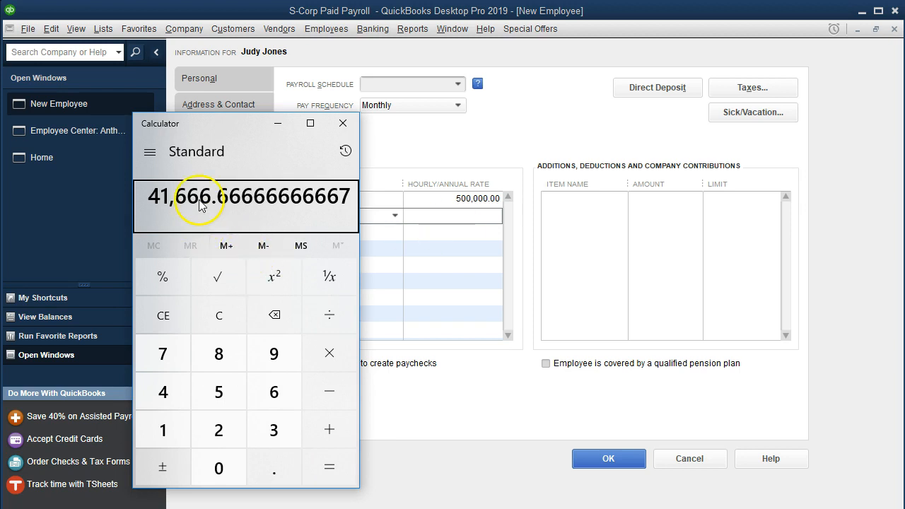
pyautogui.moveTo(343, 123)
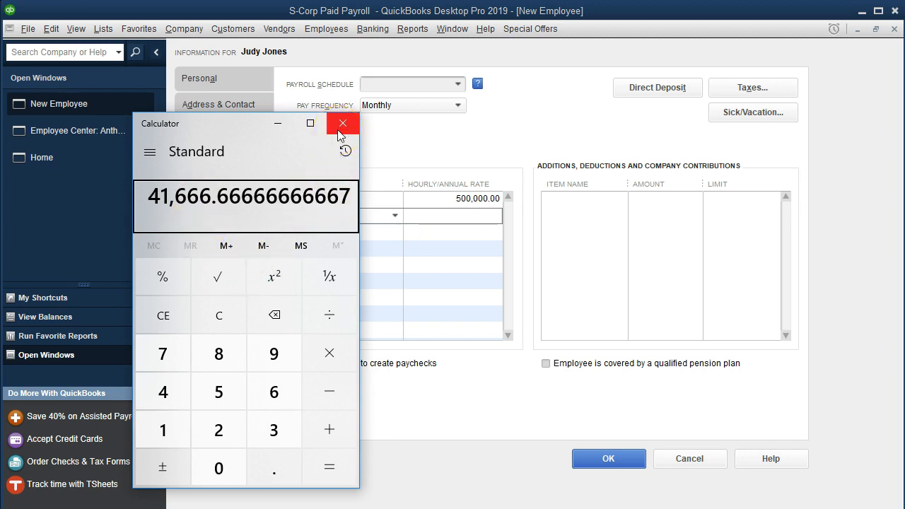
# Add 401k Emp. deduction at -3,500 and 401k Co. Match at 1,750, entering 35
pyautogui.click(343, 123)
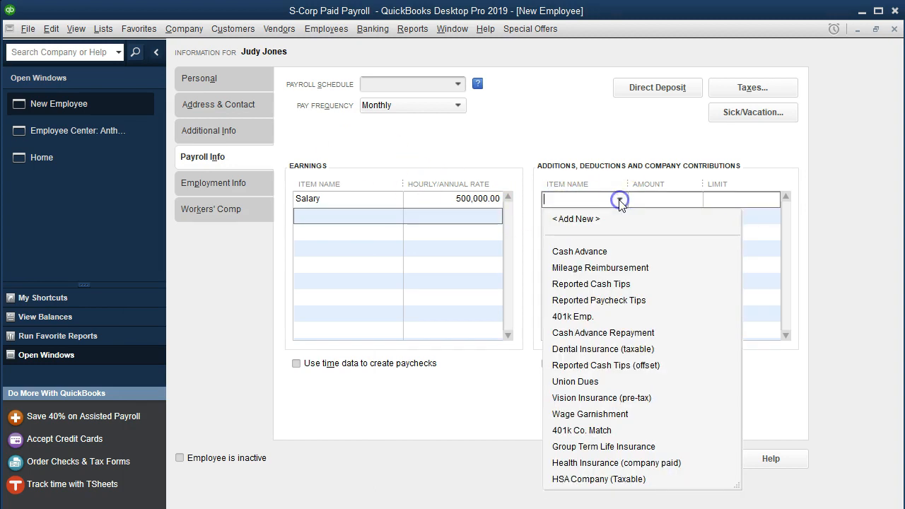
pyautogui.moveTo(583, 316)
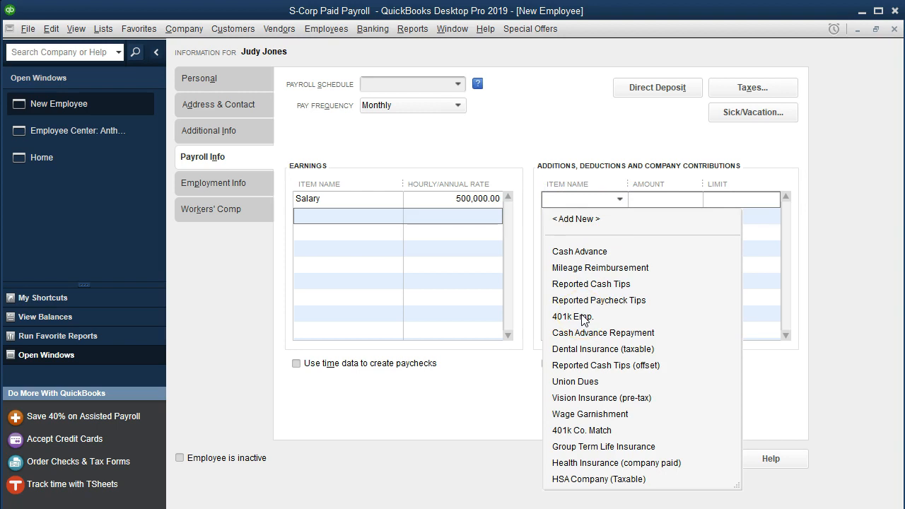
pyautogui.click(573, 316)
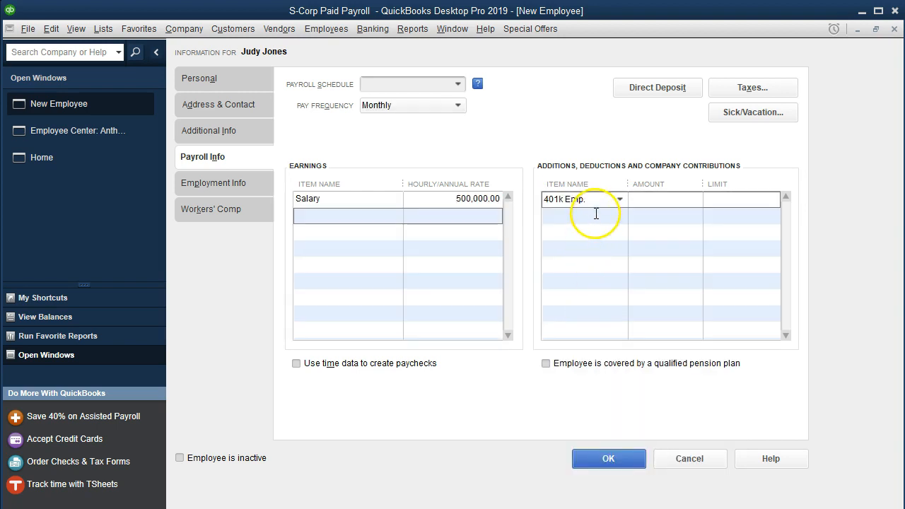
pyautogui.click(618, 216)
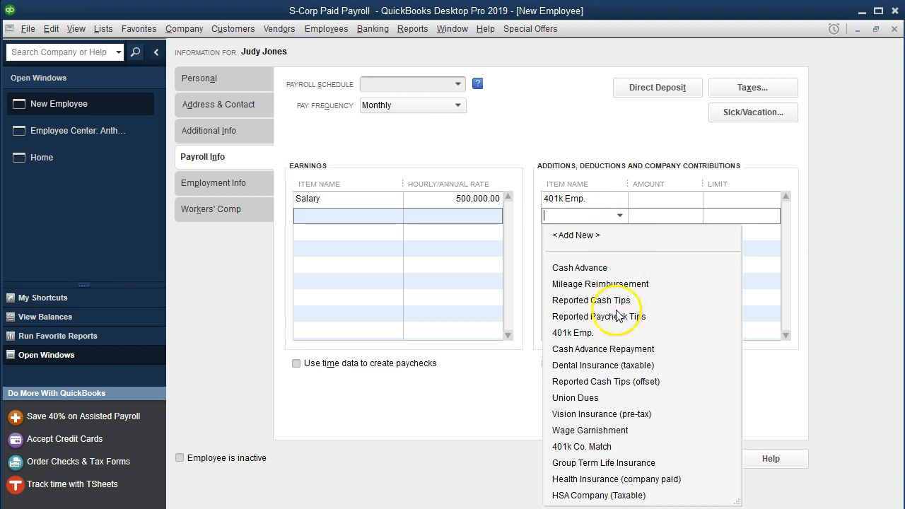
pyautogui.click(581, 446)
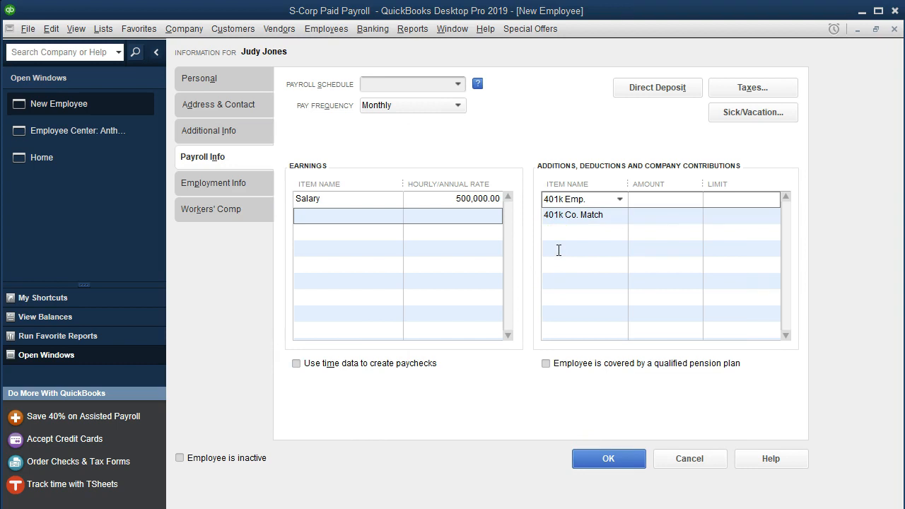
pyautogui.moveTo(470, 233)
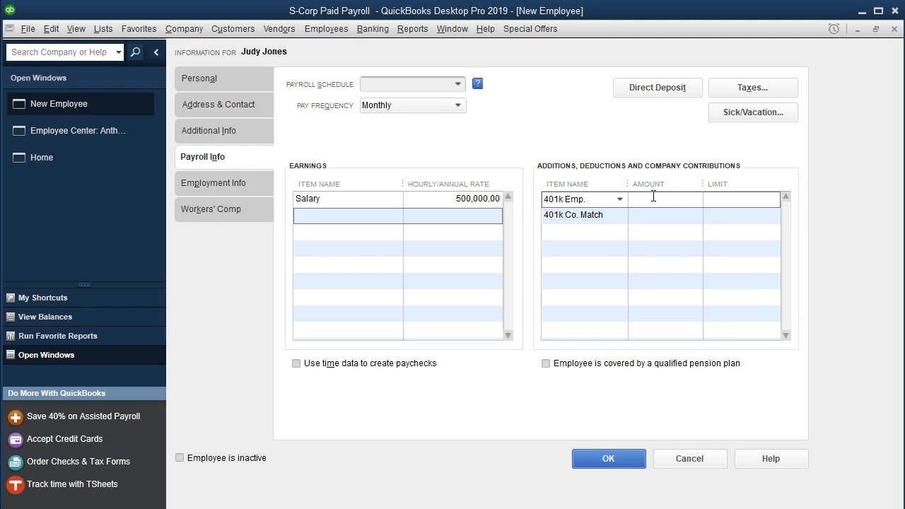
pyautogui.write('35')
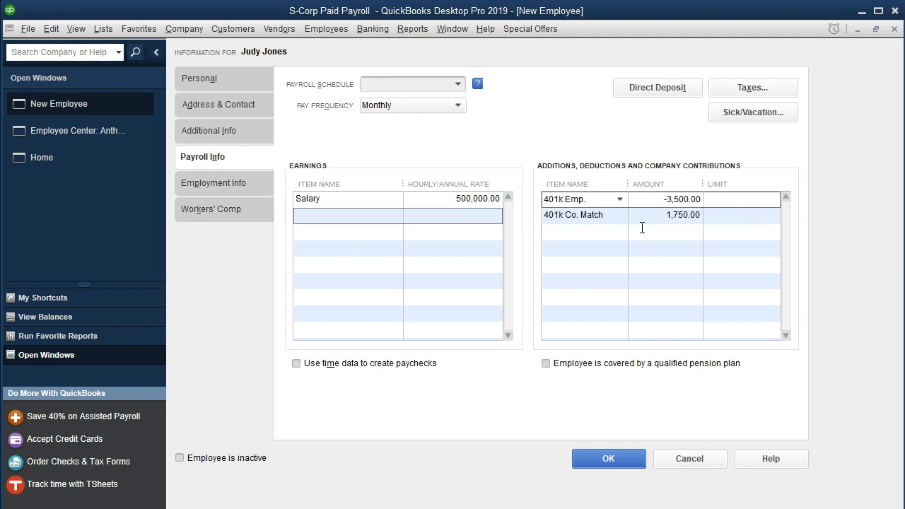
pyautogui.click(680, 199)
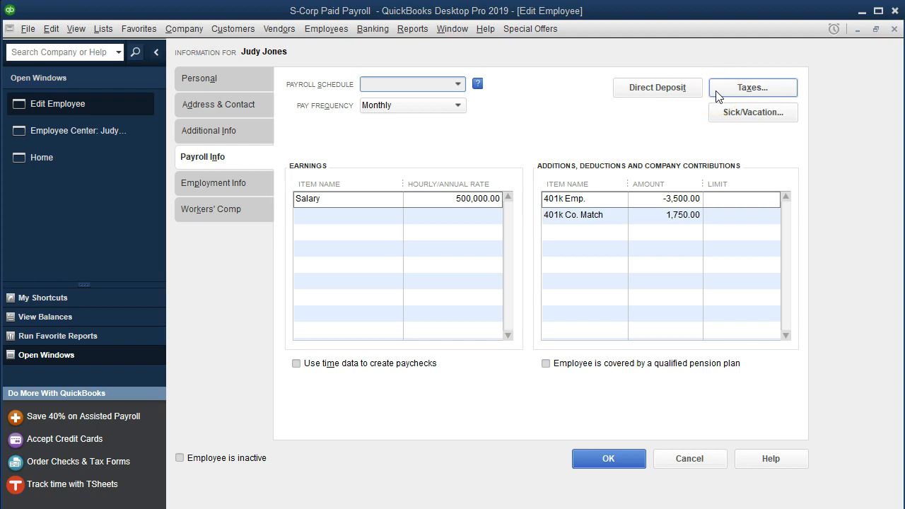
pyautogui.click(752, 87)
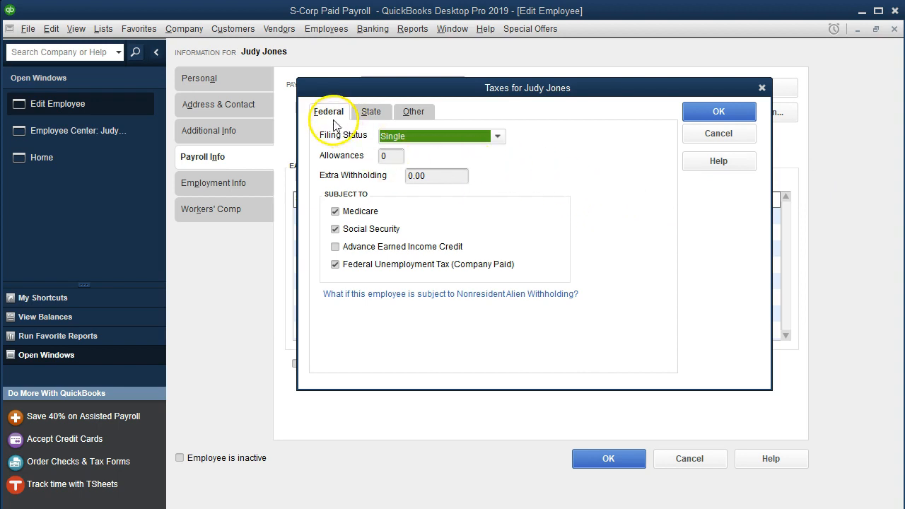
pyautogui.click(496, 136)
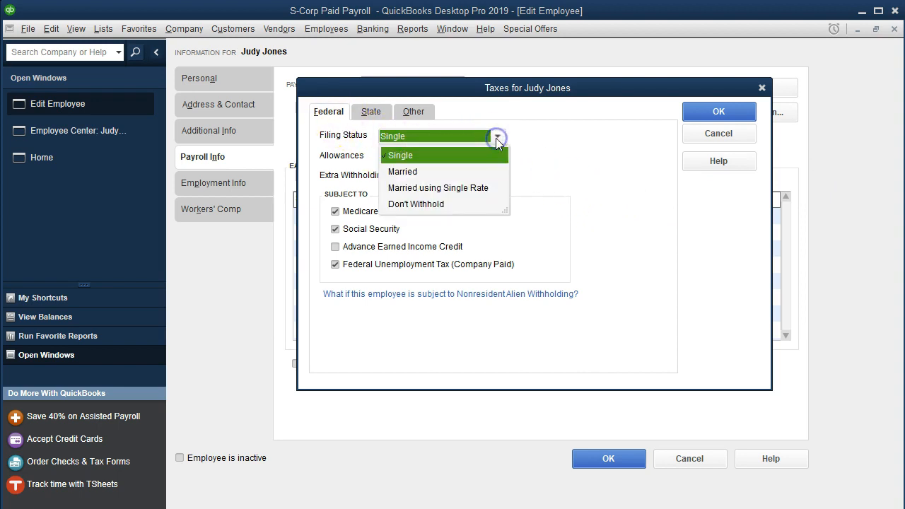
pyautogui.click(402, 171)
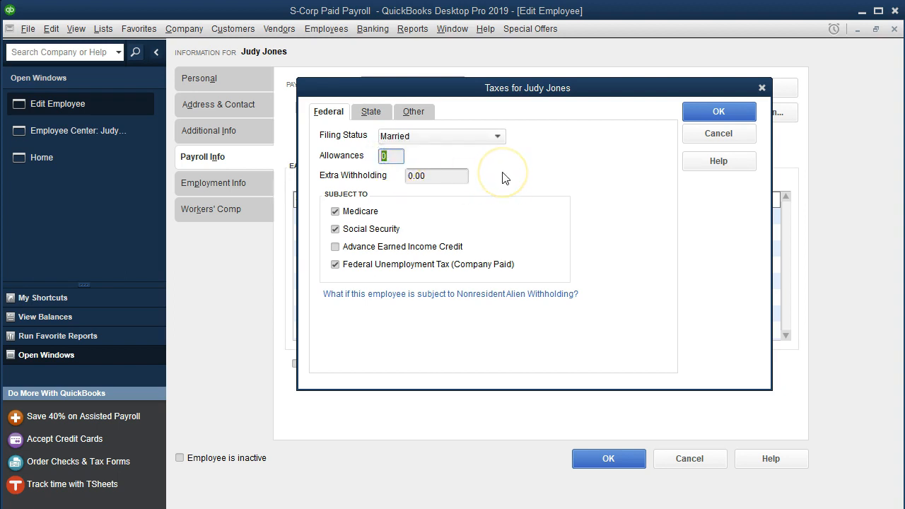
pyautogui.write('6')
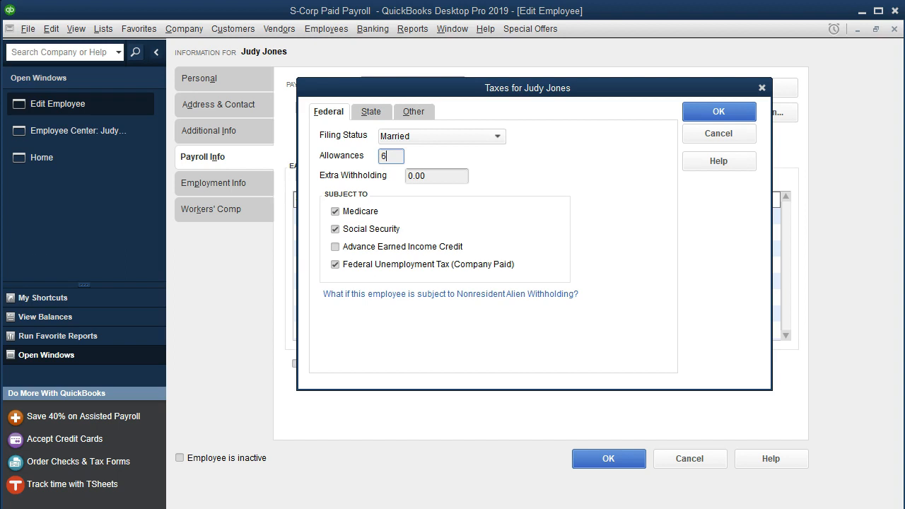
pyautogui.write('3')
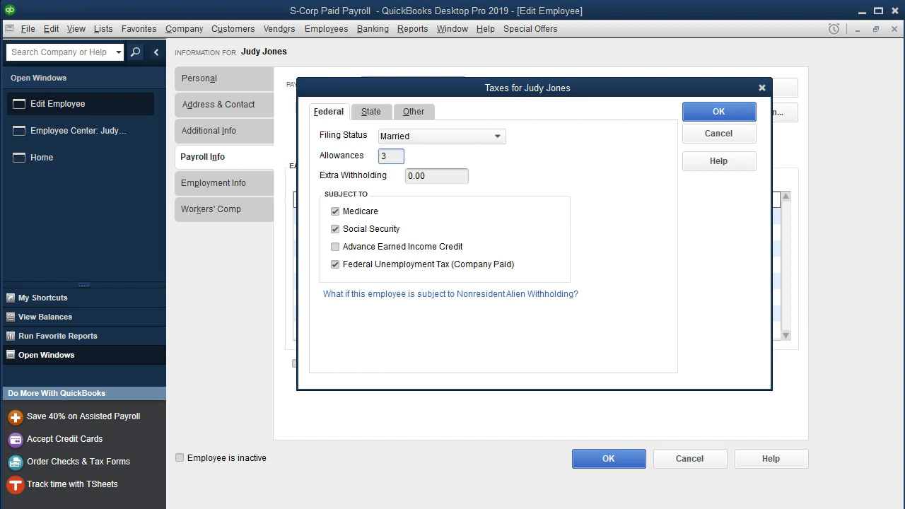
pyautogui.click(436, 175)
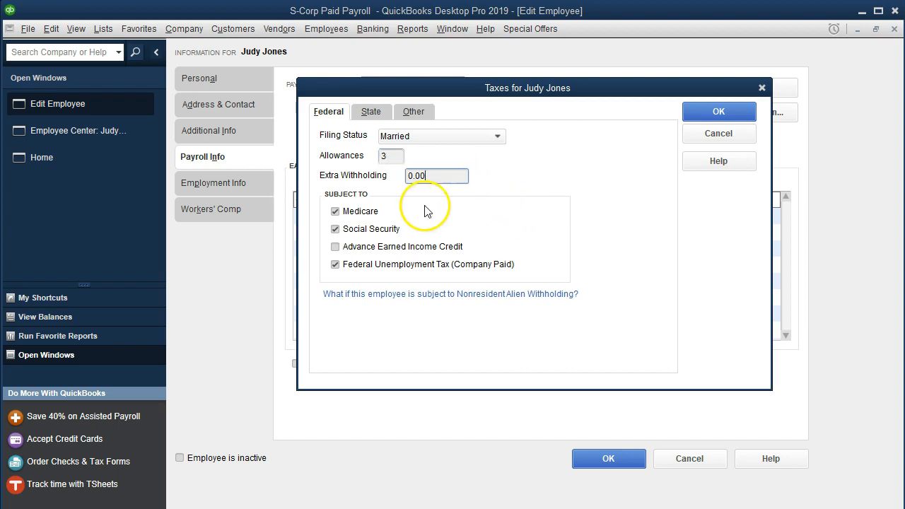
pyautogui.moveTo(420, 285)
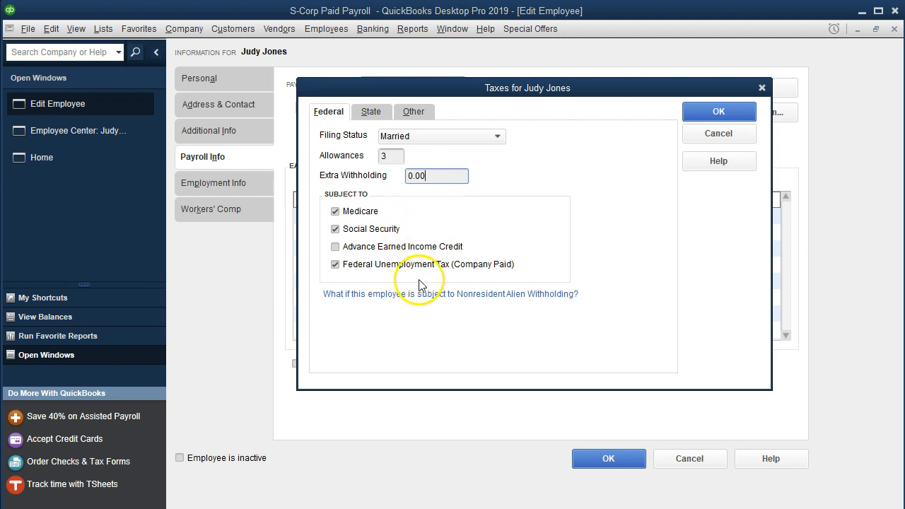
pyautogui.moveTo(421, 199)
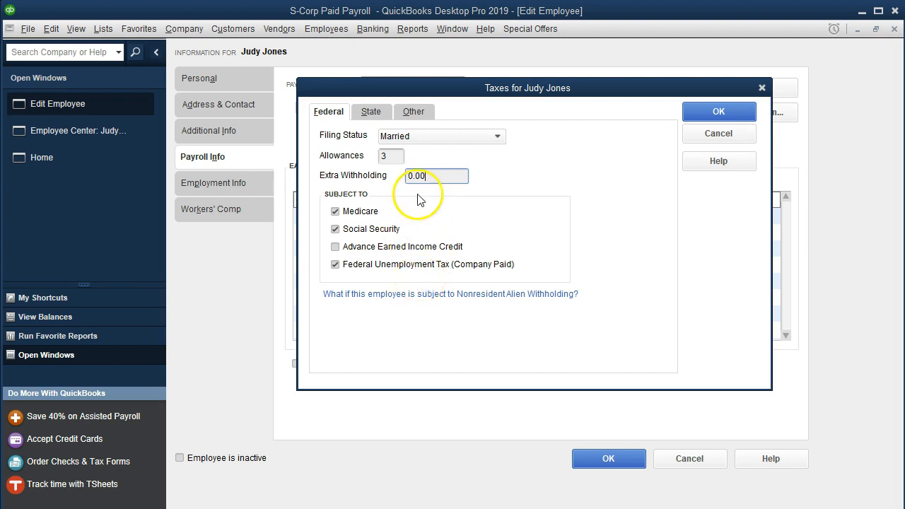
# Set California withholding to Married (one income) with 3 allowances, then view Other taxes
pyautogui.click(371, 111)
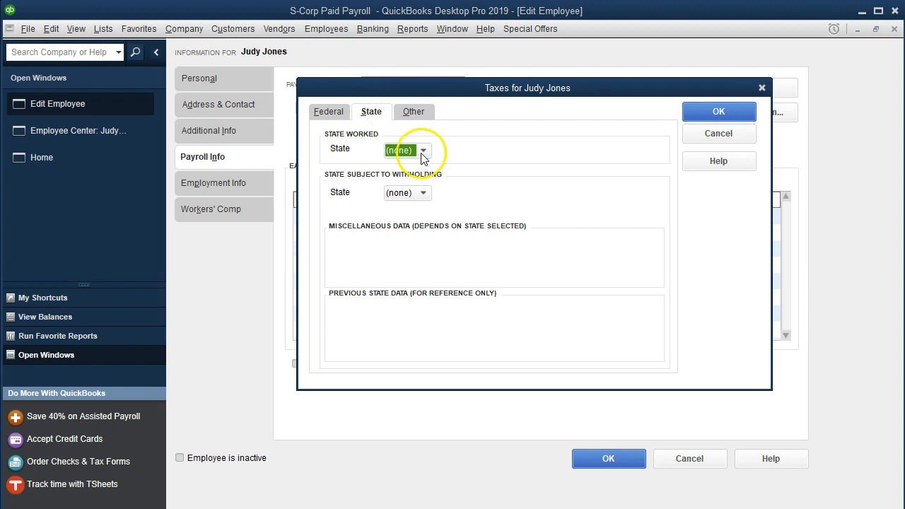
pyautogui.click(423, 149)
pyautogui.write('CA')
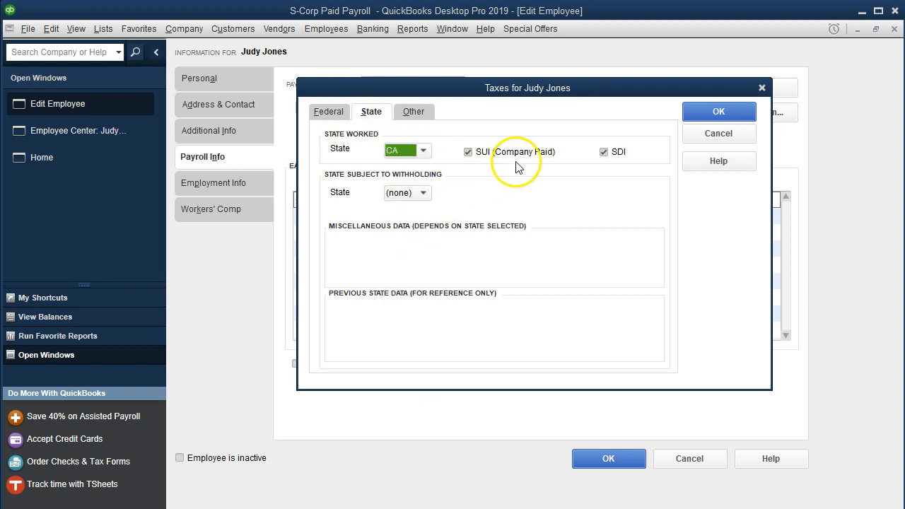
pyautogui.click(423, 192)
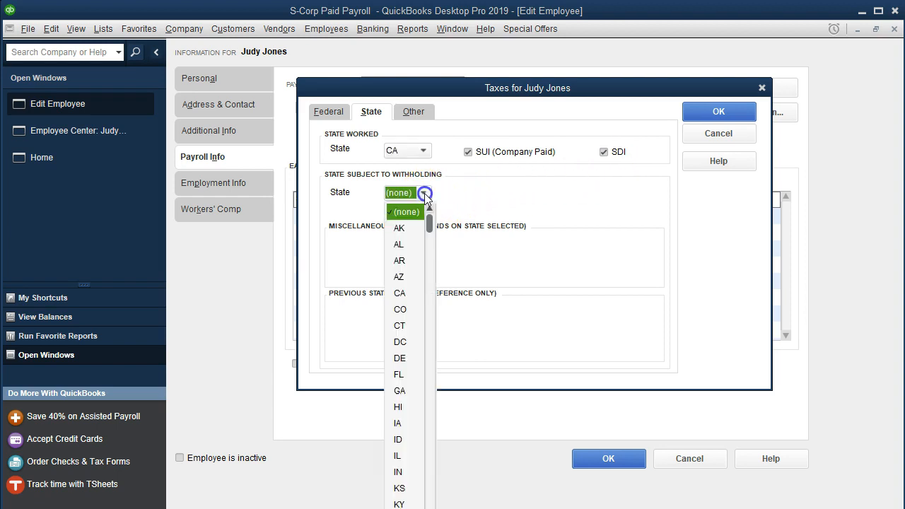
pyautogui.moveTo(400, 311)
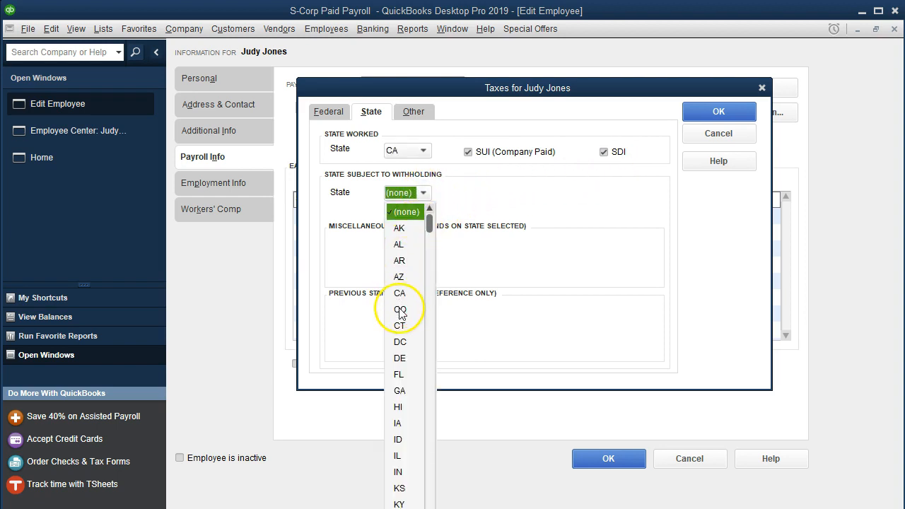
pyautogui.click(399, 293)
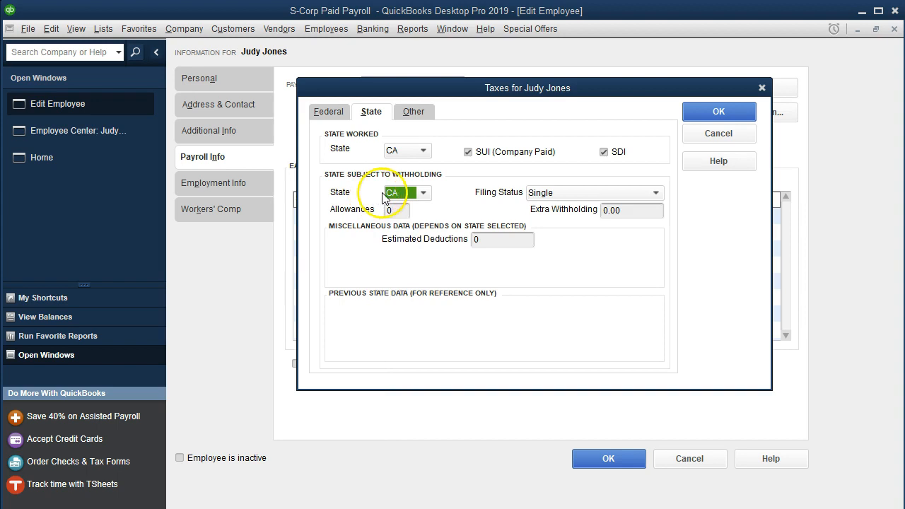
pyautogui.click(654, 192)
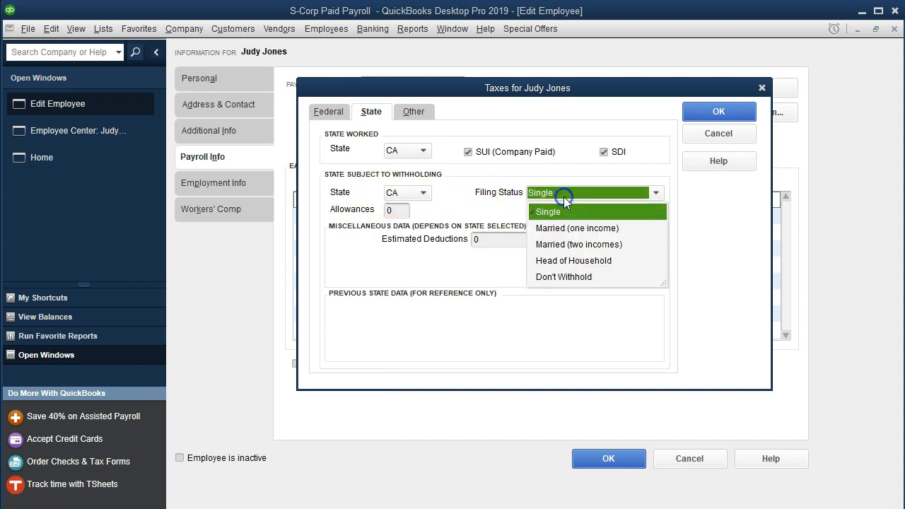
pyautogui.click(577, 228)
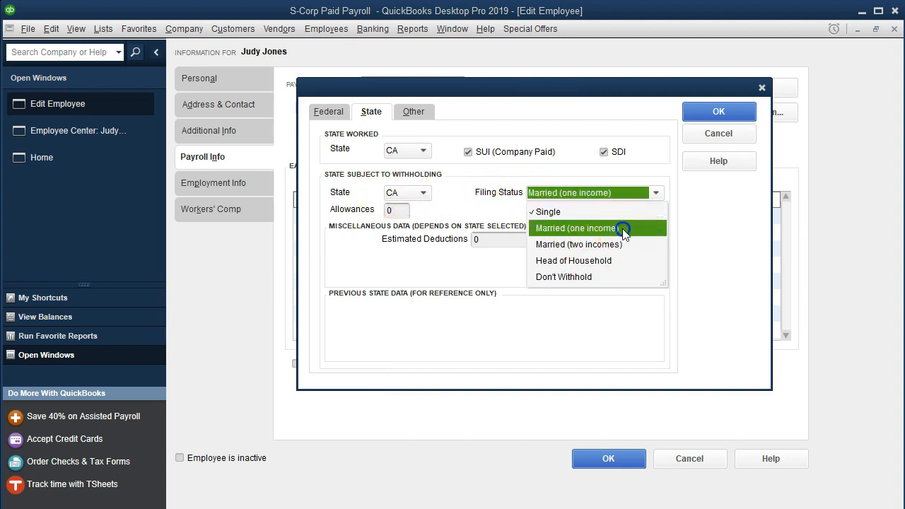
pyautogui.click(575, 228)
pyautogui.write('3')
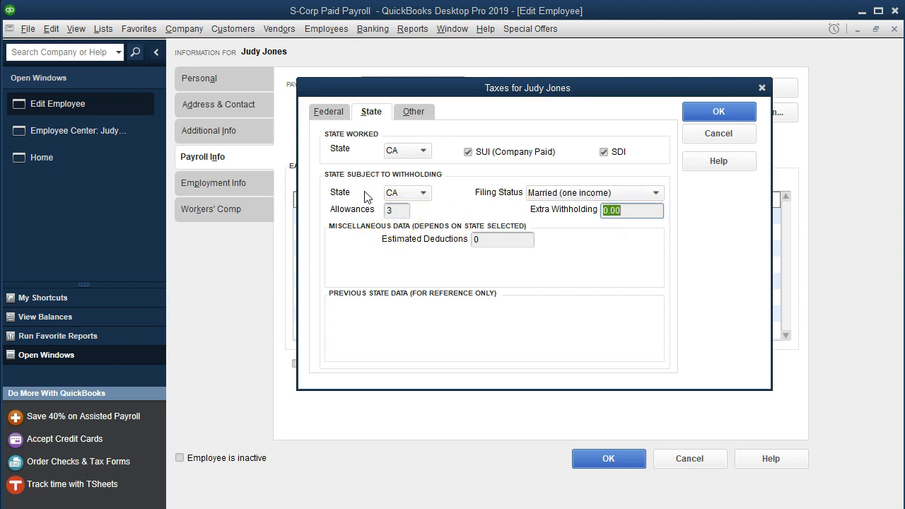
pyautogui.moveTo(445, 262)
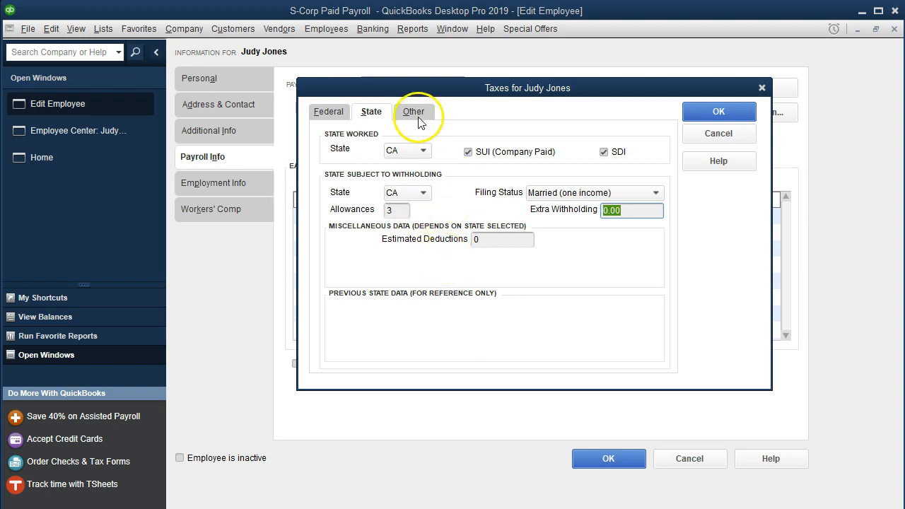
pyautogui.click(412, 111)
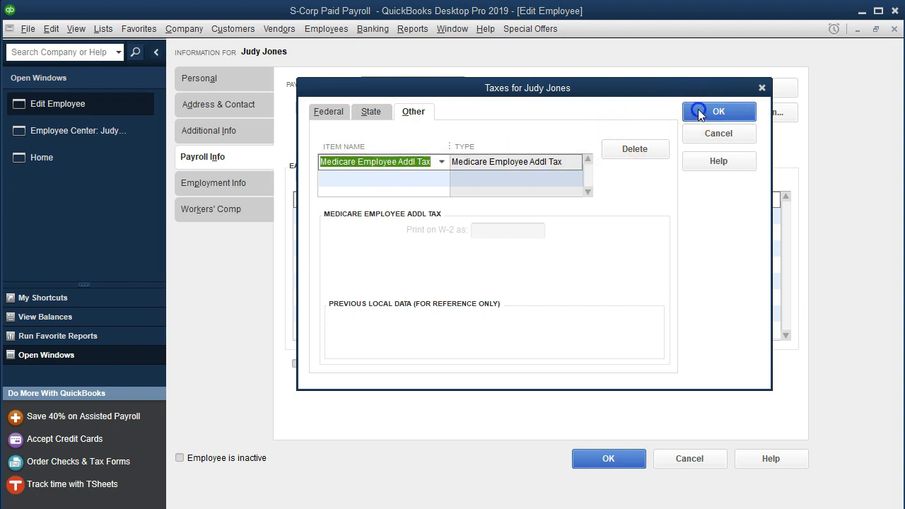
# Confirm Judy is subject to CA - Employment Training Tax and save her tax settings
pyautogui.click(718, 111)
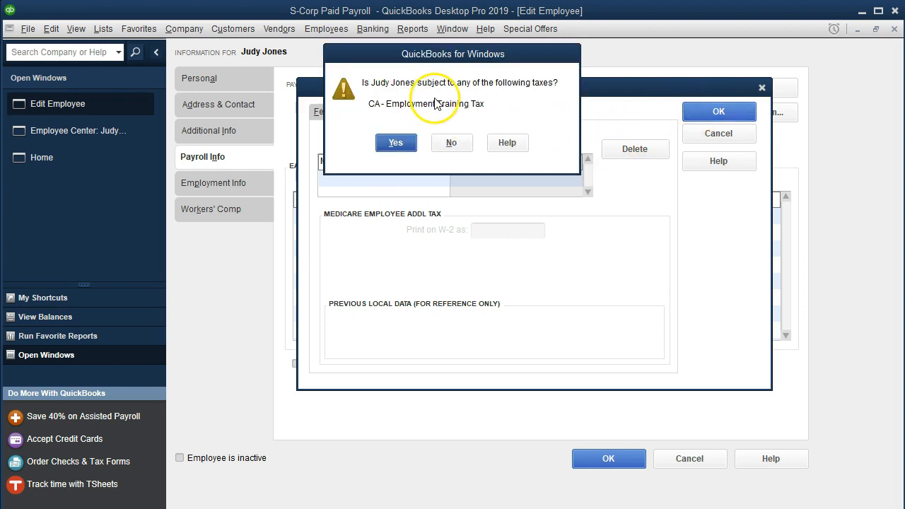
pyautogui.moveTo(516, 93)
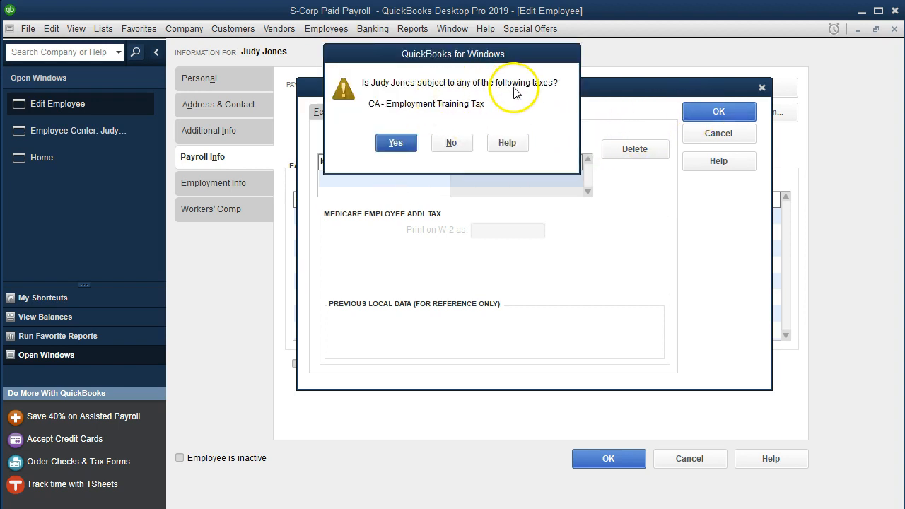
pyautogui.moveTo(413, 125)
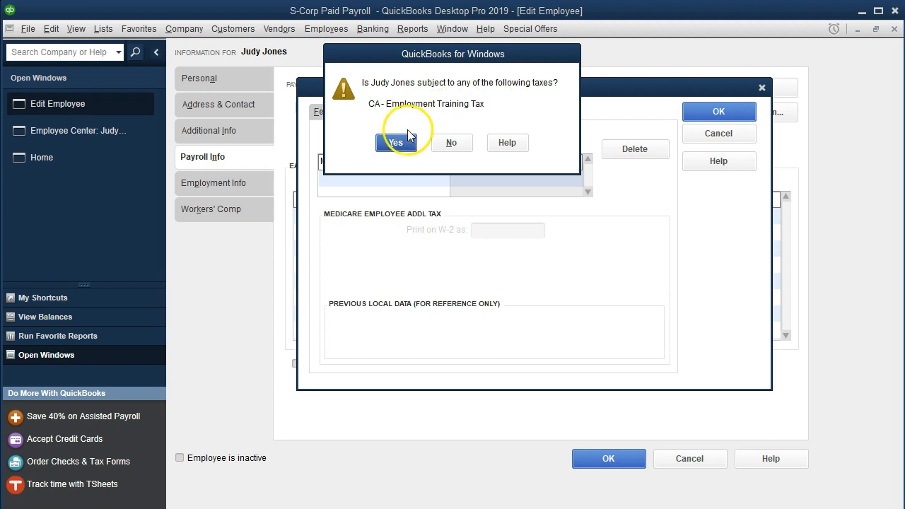
pyautogui.click(395, 142)
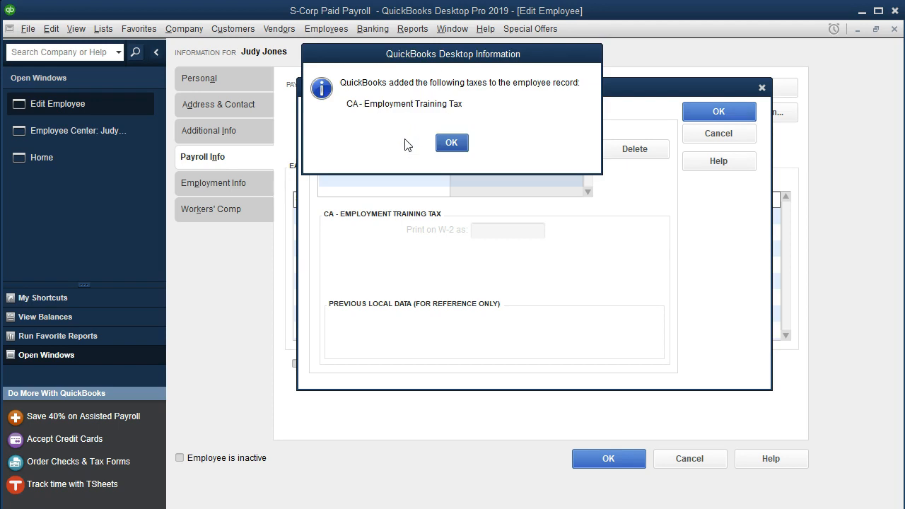
pyautogui.moveTo(500, 92)
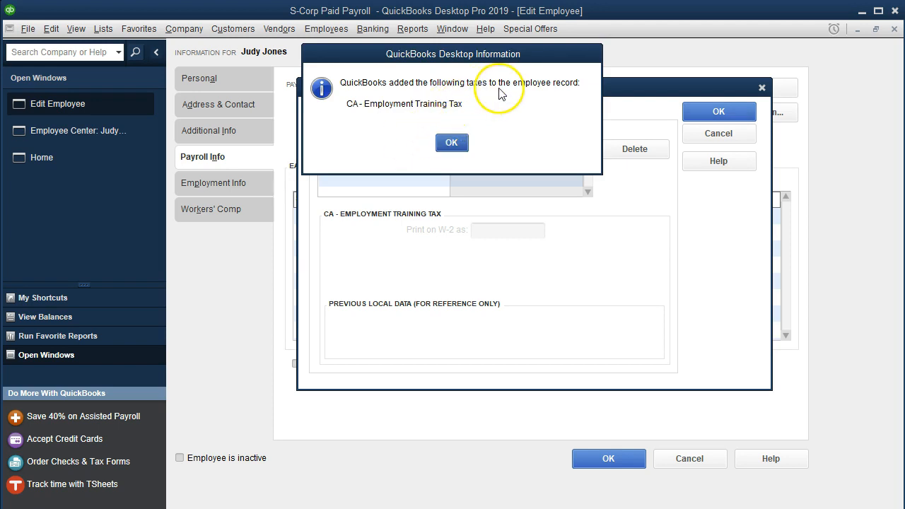
pyautogui.moveTo(387, 133)
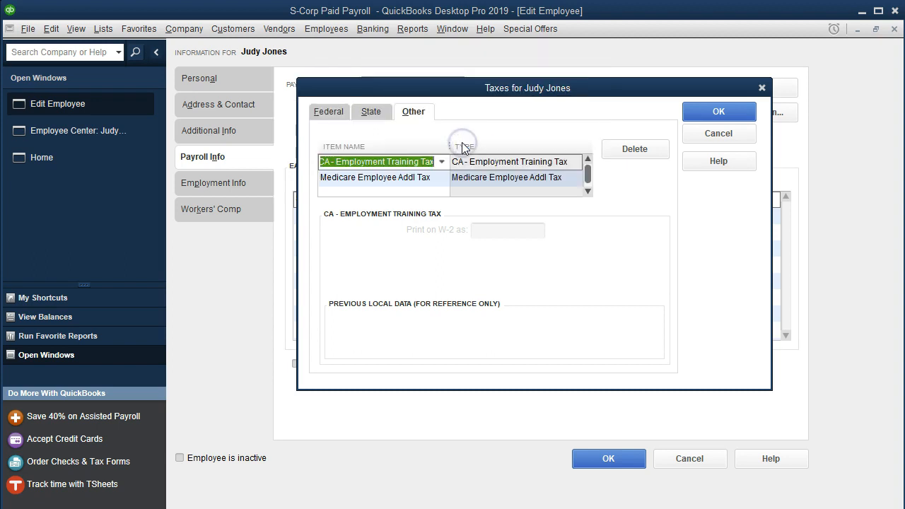
pyautogui.click(718, 111)
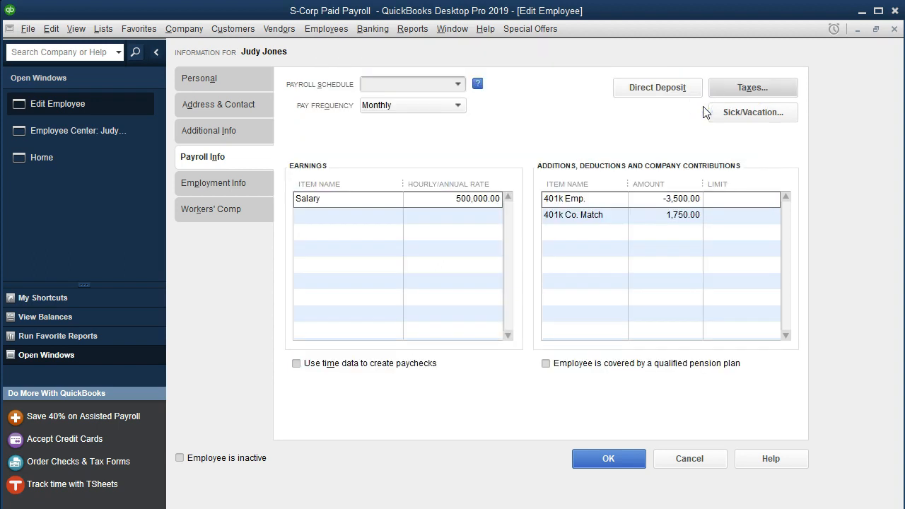
pyautogui.moveTo(634, 421)
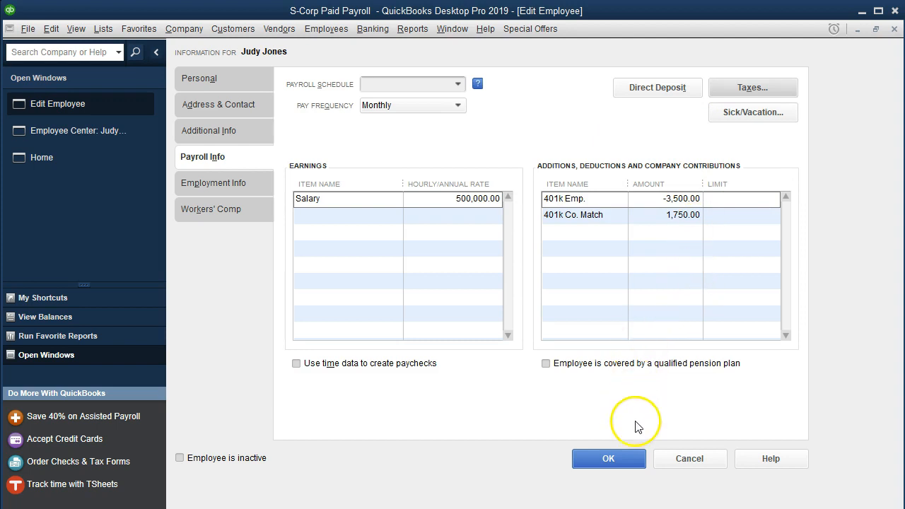
pyautogui.click(608, 458)
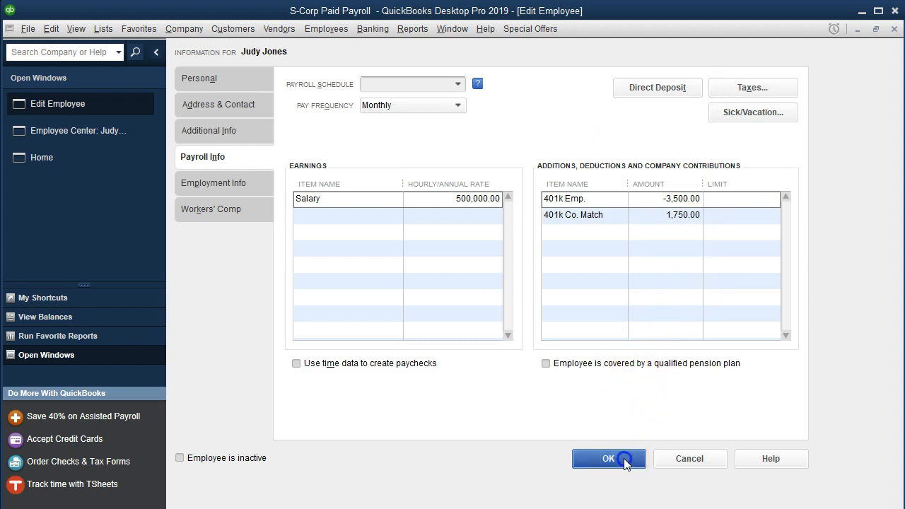
pyautogui.click(608, 458)
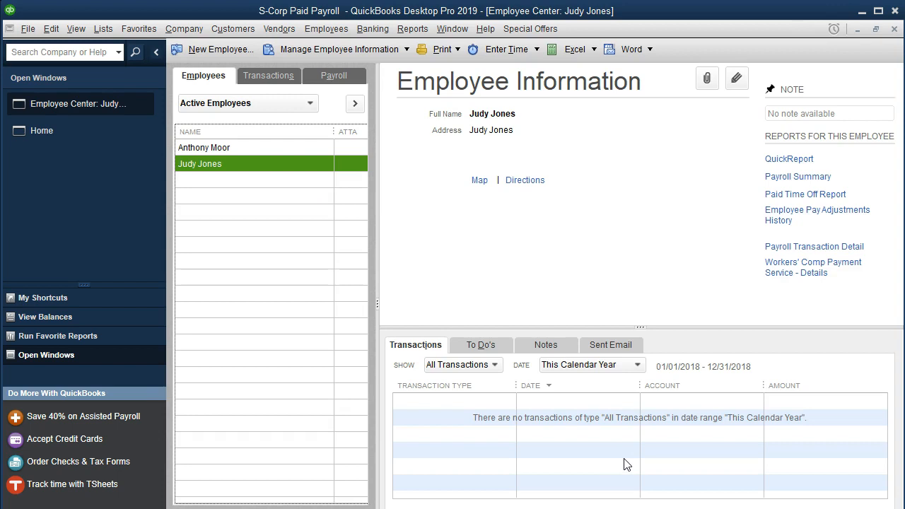
pyautogui.moveTo(375, 371)
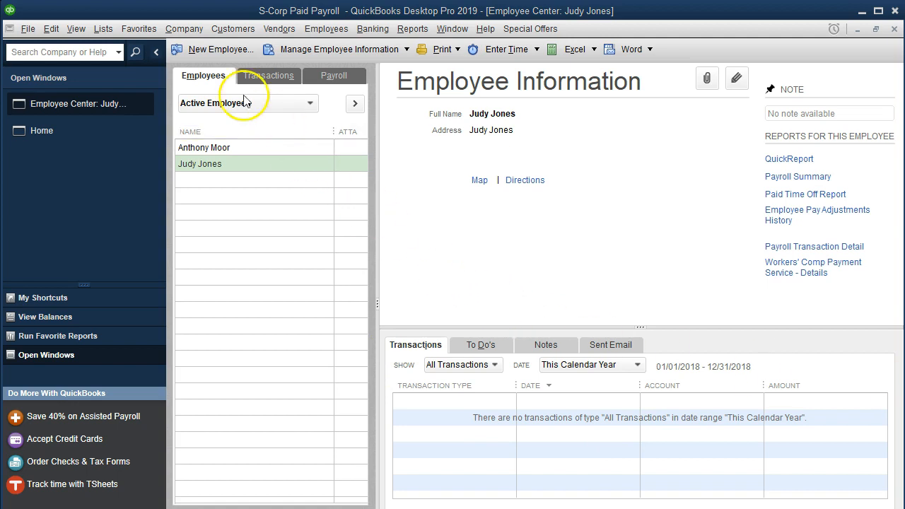
# Start a new EZ Setup payroll item of type Insurance Benefits from the Payroll Item List
pyautogui.click(103, 28)
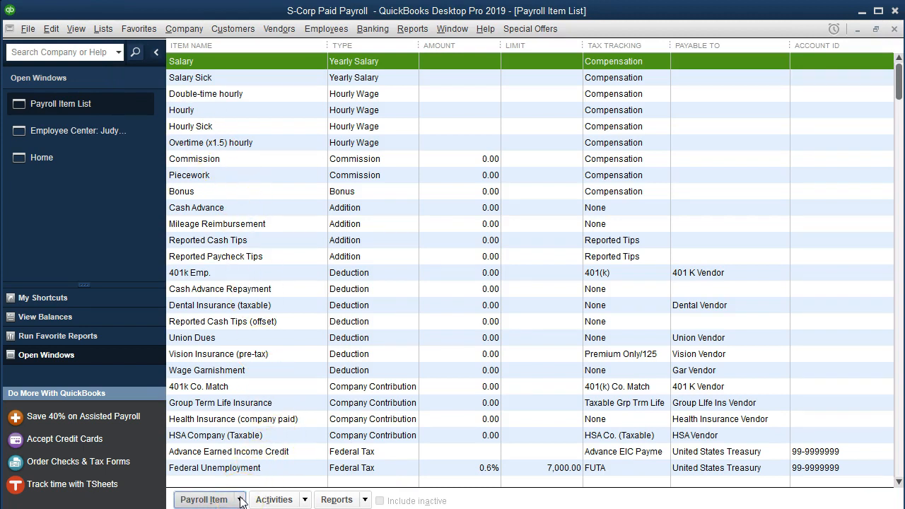
pyautogui.click(203, 500)
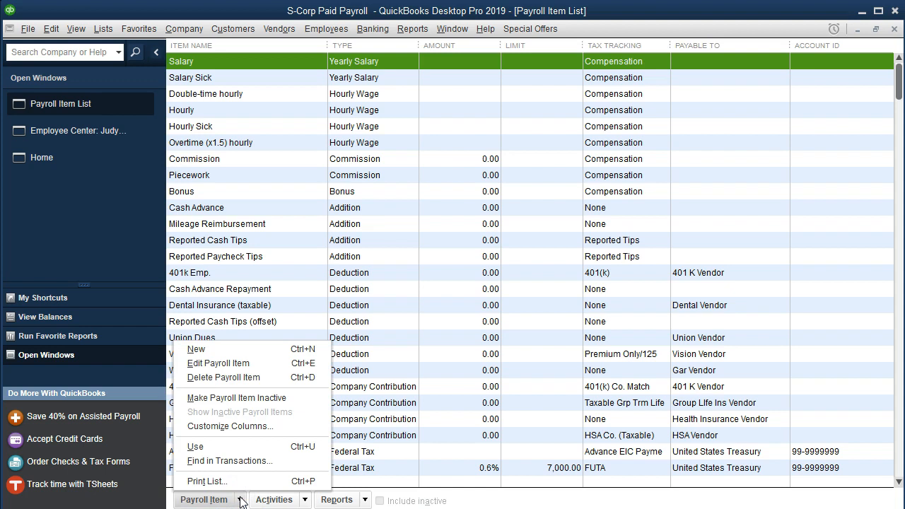
pyautogui.moveTo(207, 348)
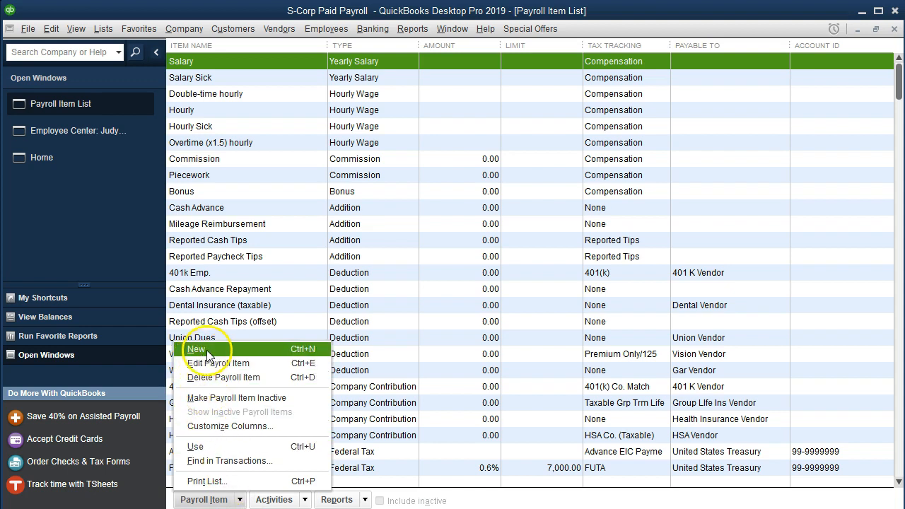
pyautogui.click(196, 349)
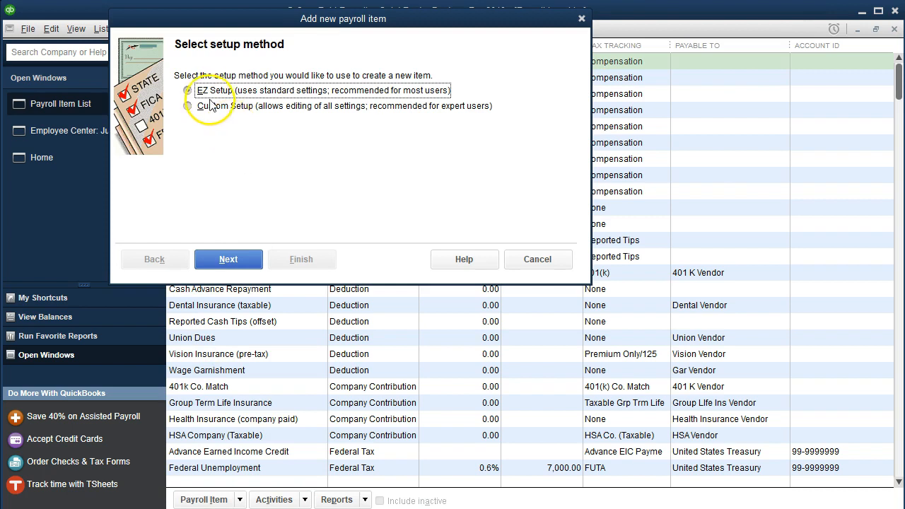
pyautogui.click(227, 259)
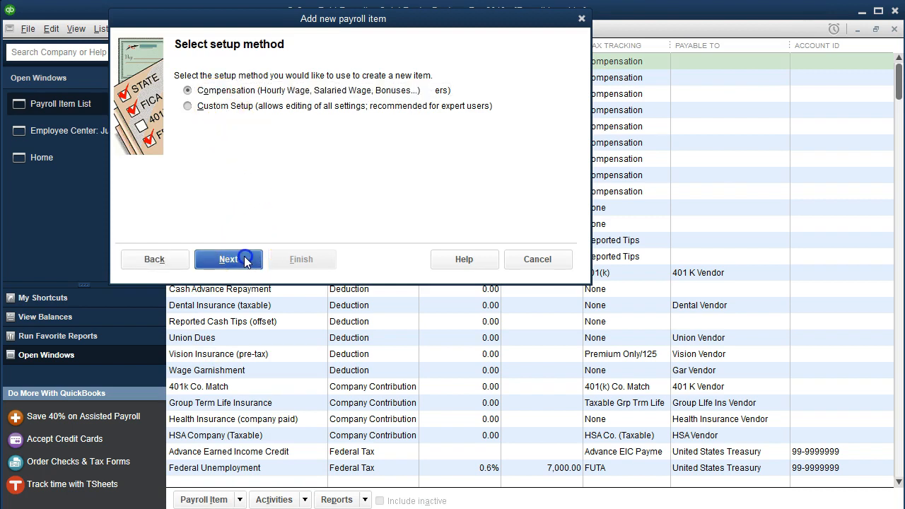
pyautogui.click(228, 259)
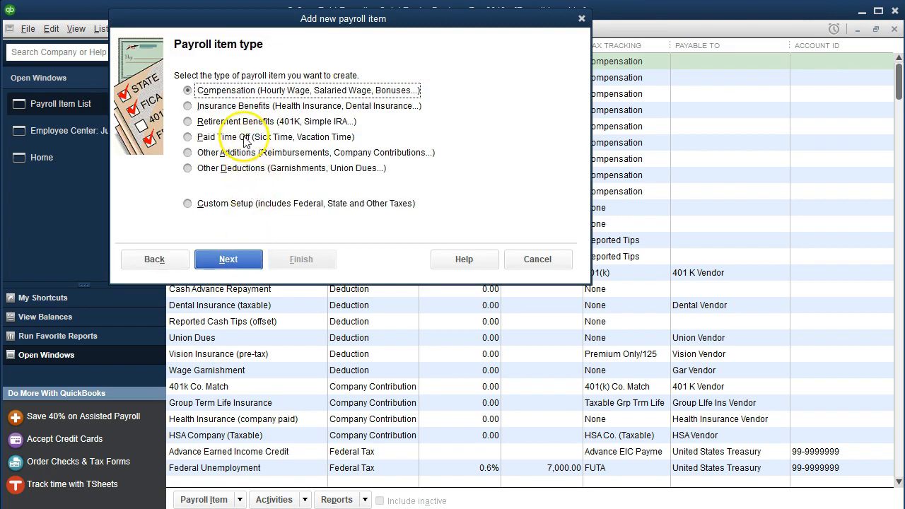
pyautogui.click(187, 105)
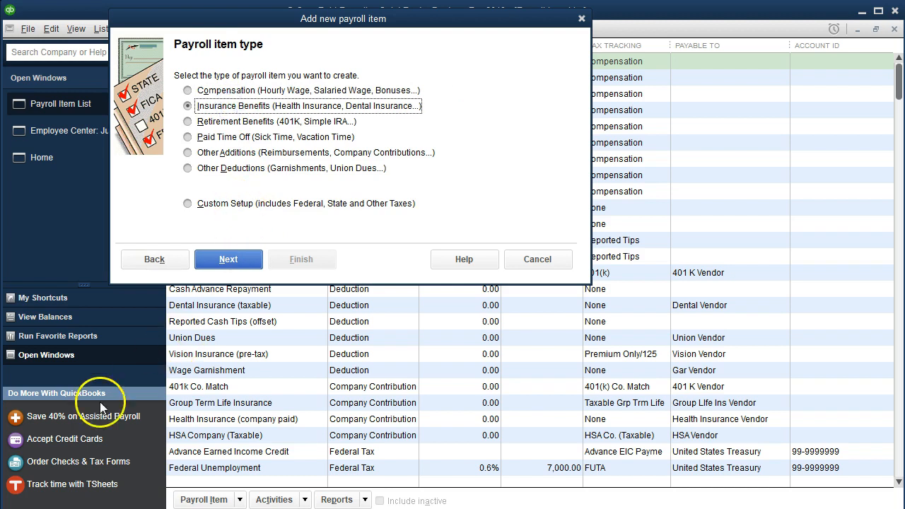
pyautogui.moveTo(332, 145)
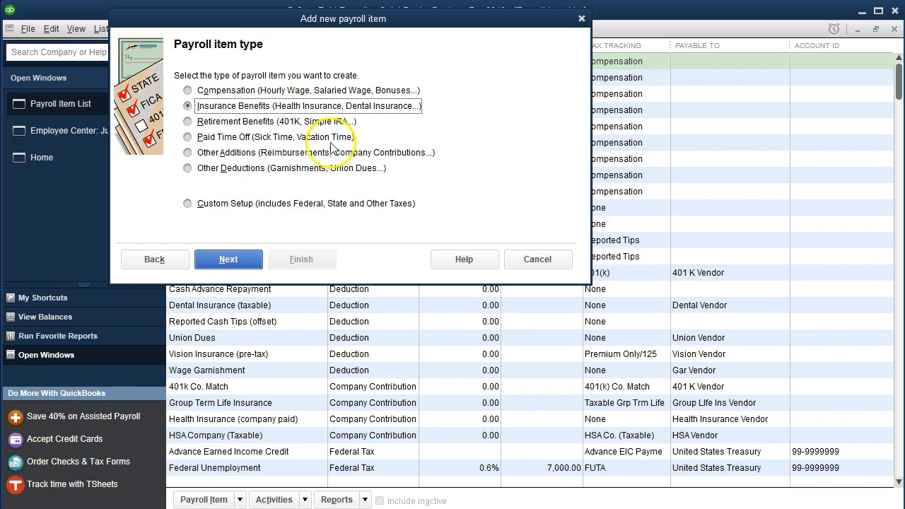
pyautogui.click(538, 258)
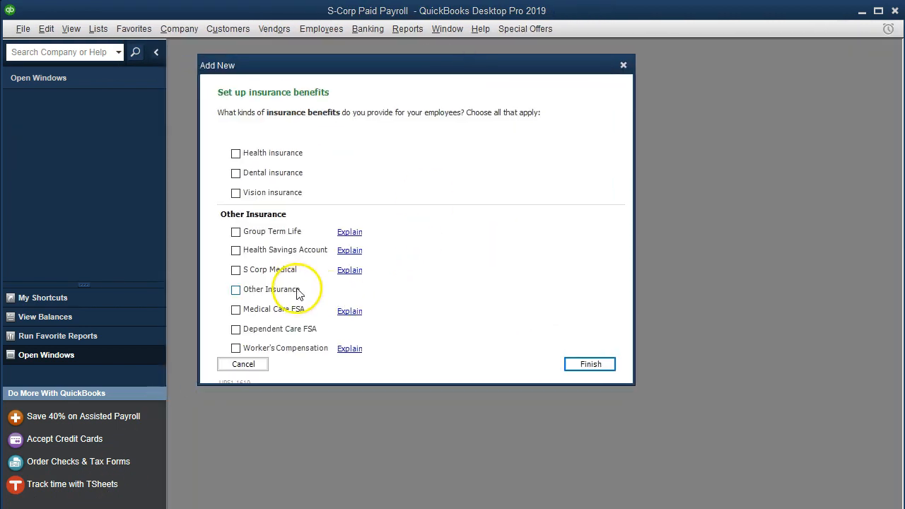
pyautogui.moveTo(275, 283)
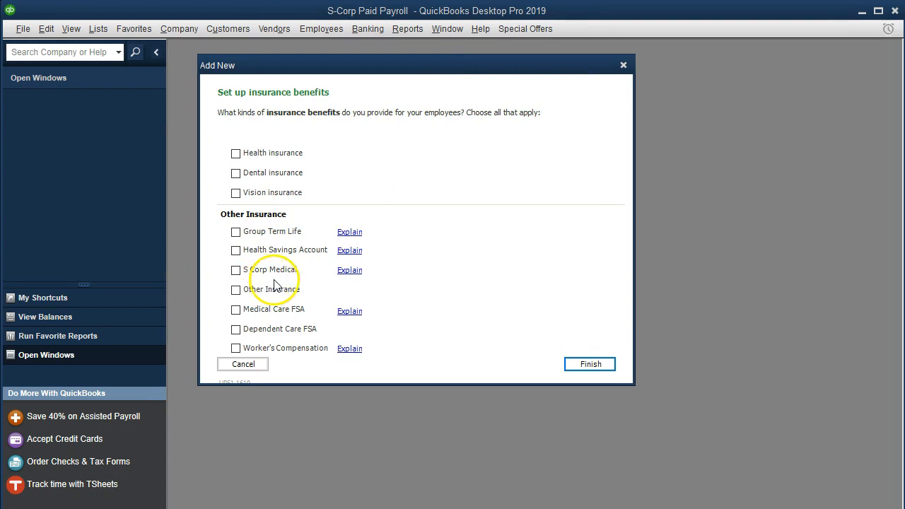
# View and then dismiss the S Corp Medical help explanation
pyautogui.click(349, 269)
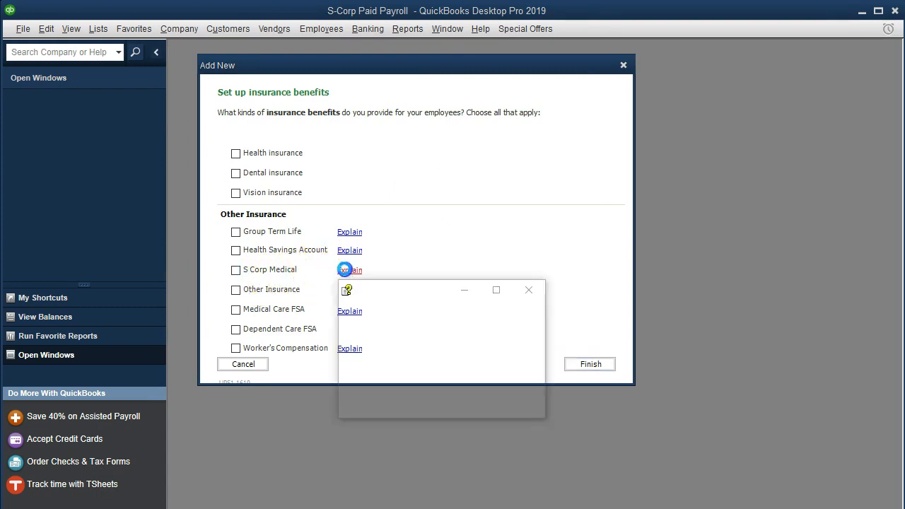
pyautogui.click(349, 270)
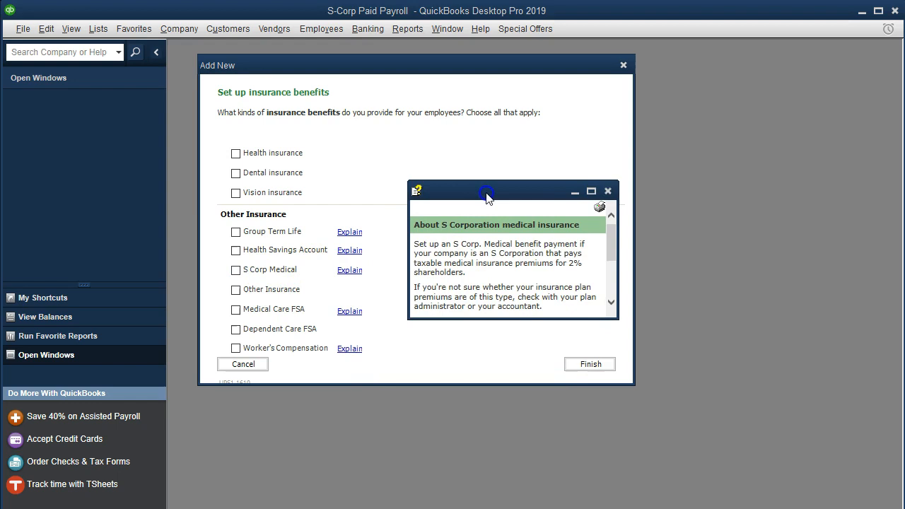
pyautogui.moveTo(487, 194); pyautogui.dragTo(481, 188)
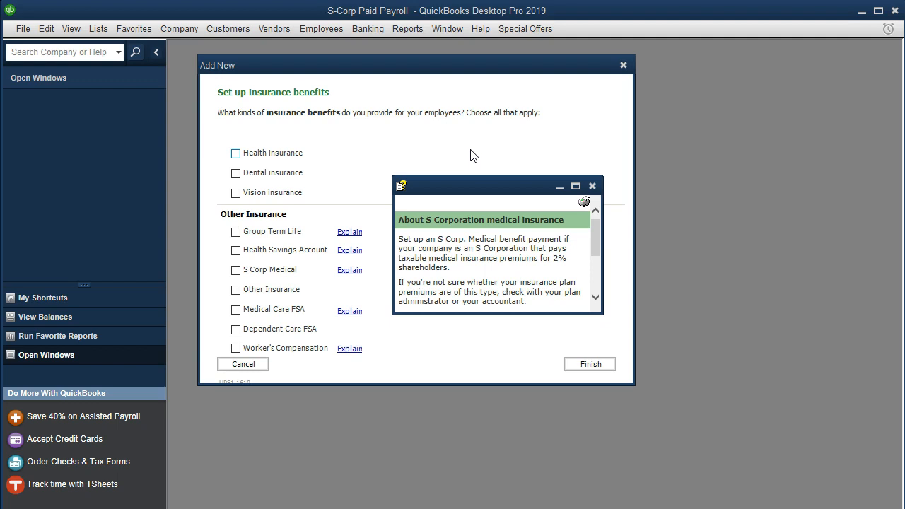
pyautogui.moveTo(470, 281)
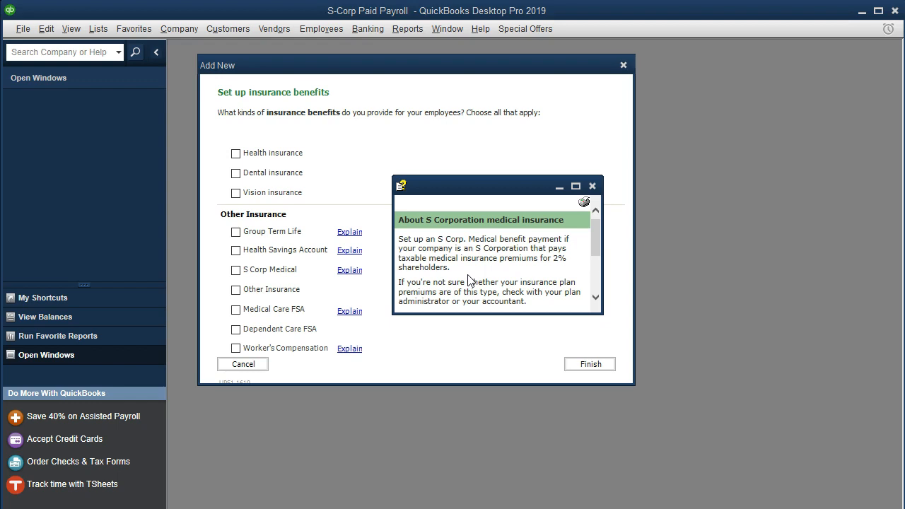
pyautogui.moveTo(494, 274)
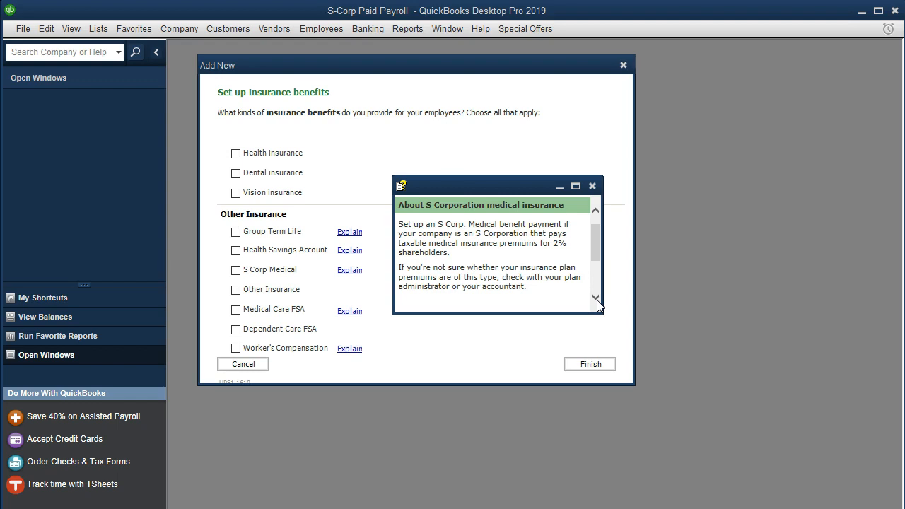
pyautogui.moveTo(575, 304)
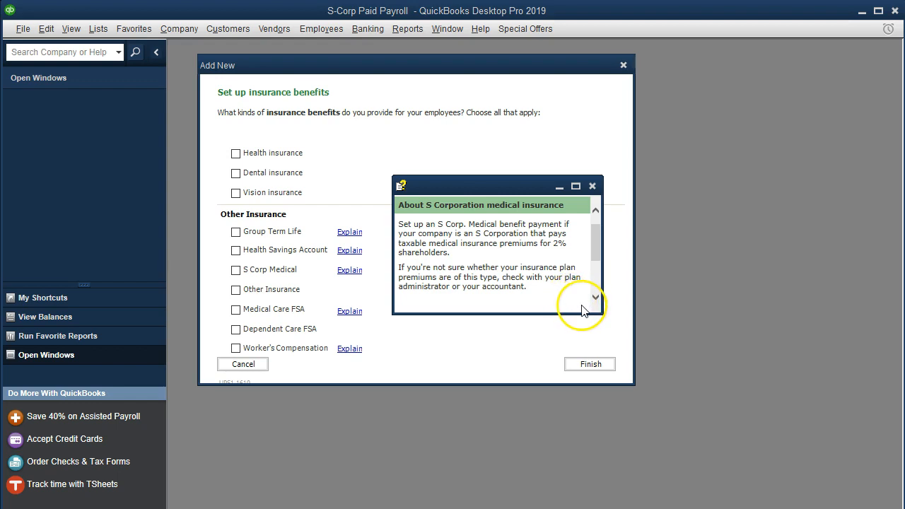
pyautogui.click(595, 297)
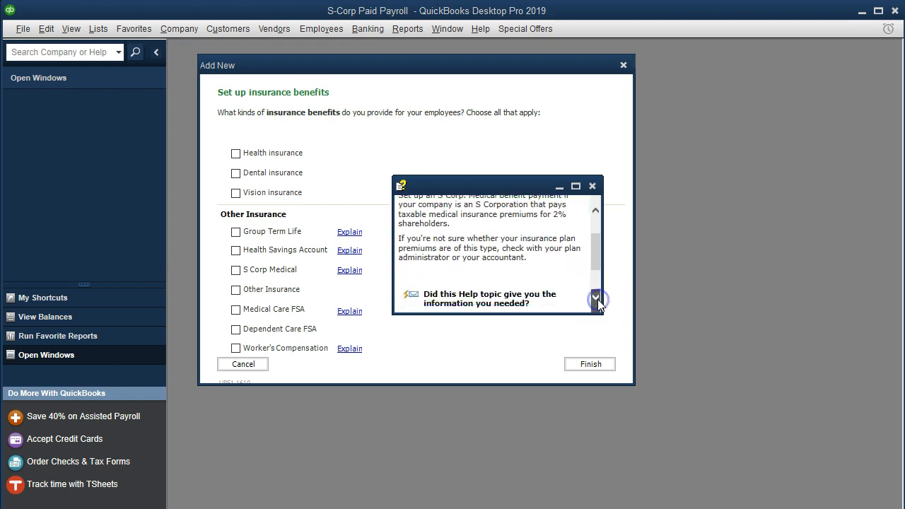
pyautogui.click(593, 186)
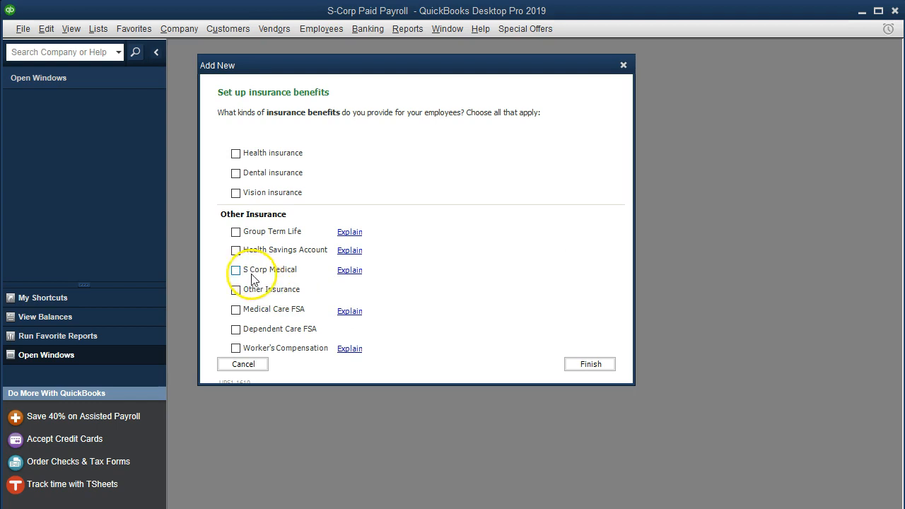
# Select S Corp Medical under Other Insurance and advance to the payment schedule
pyautogui.click(235, 269)
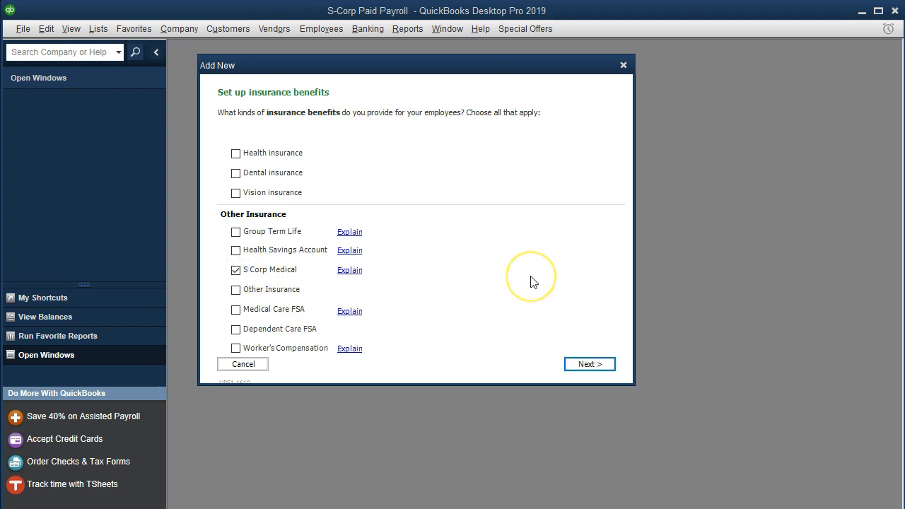
pyautogui.moveTo(534, 281)
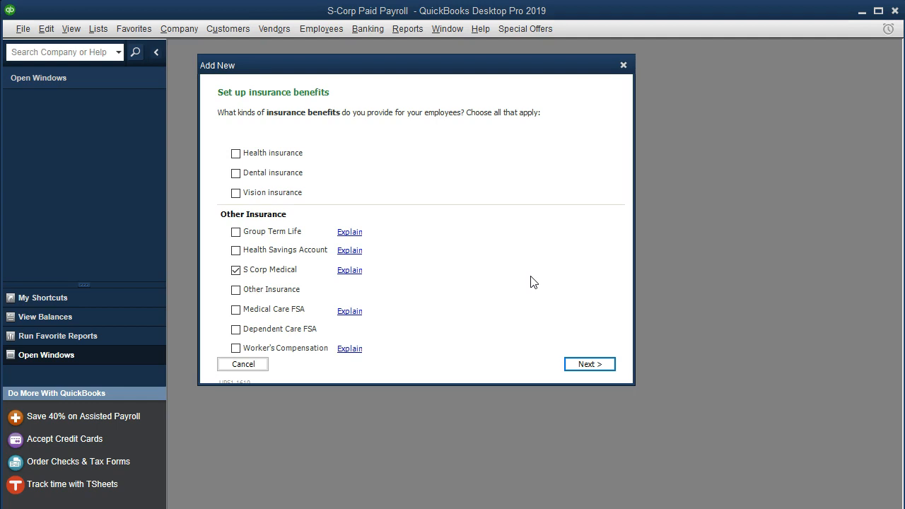
pyautogui.click(589, 363)
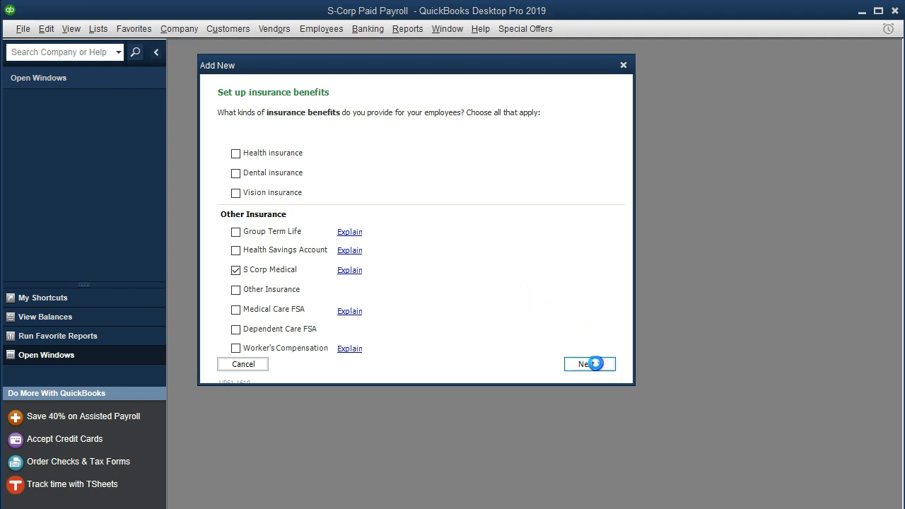
pyautogui.click(590, 363)
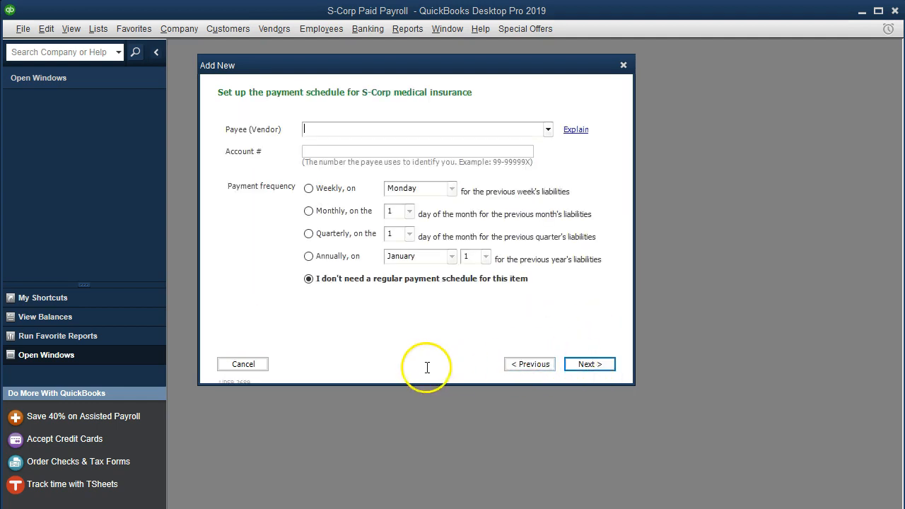
# Set Health Insurance Vendor as payee and finish the S-Corp Medical Insurance item
pyautogui.write('Health Insurance Vendor')
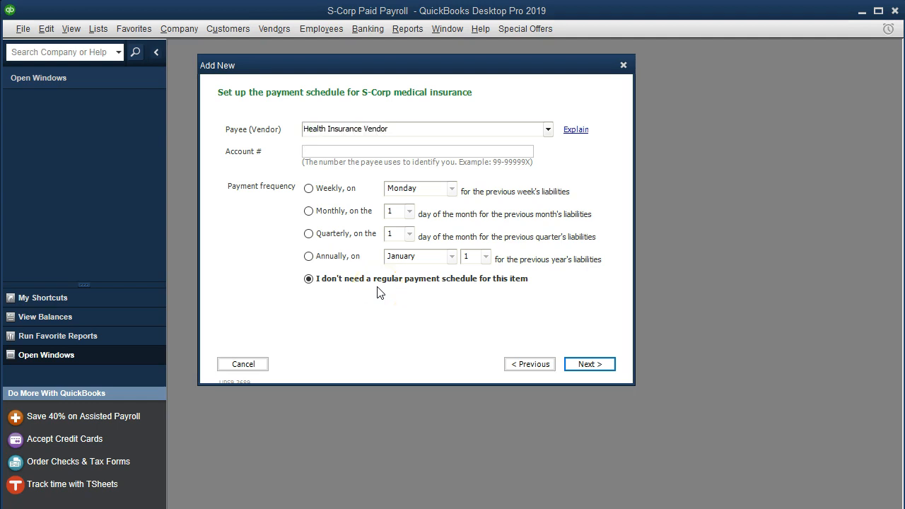
pyautogui.click(419, 151)
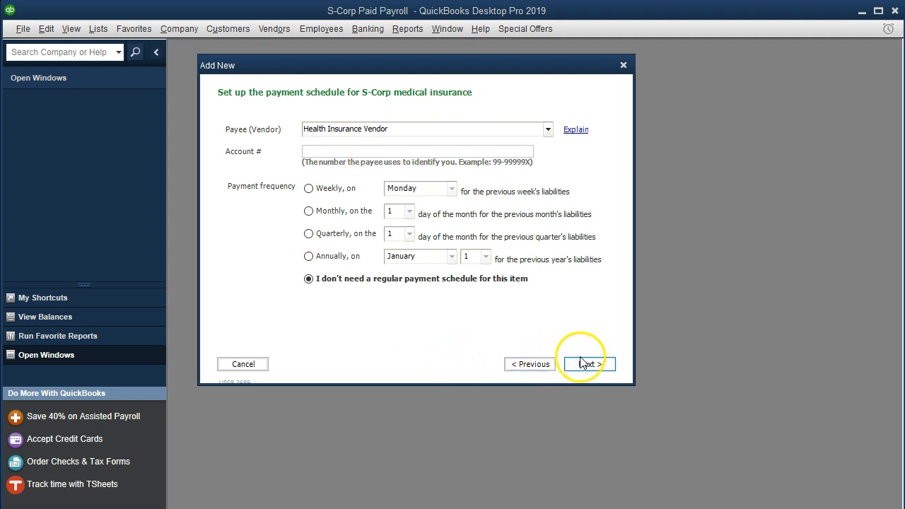
pyautogui.click(588, 363)
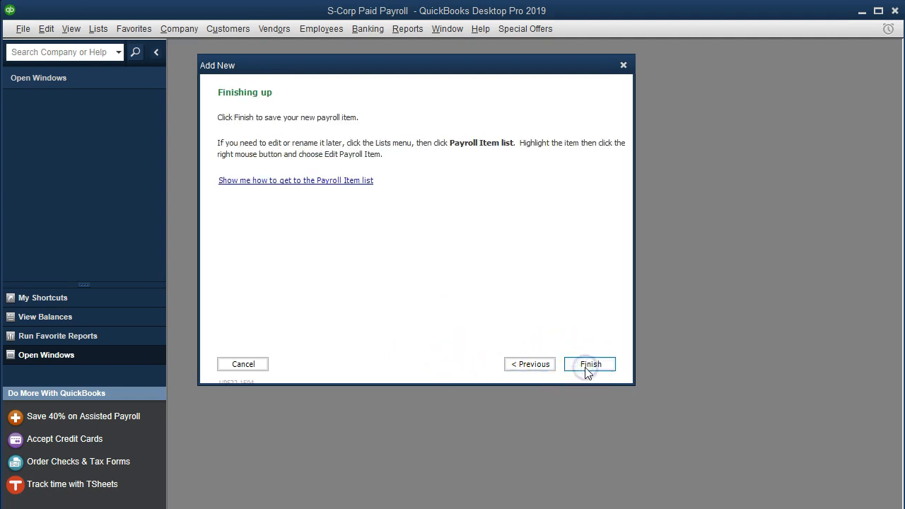
pyautogui.click(589, 363)
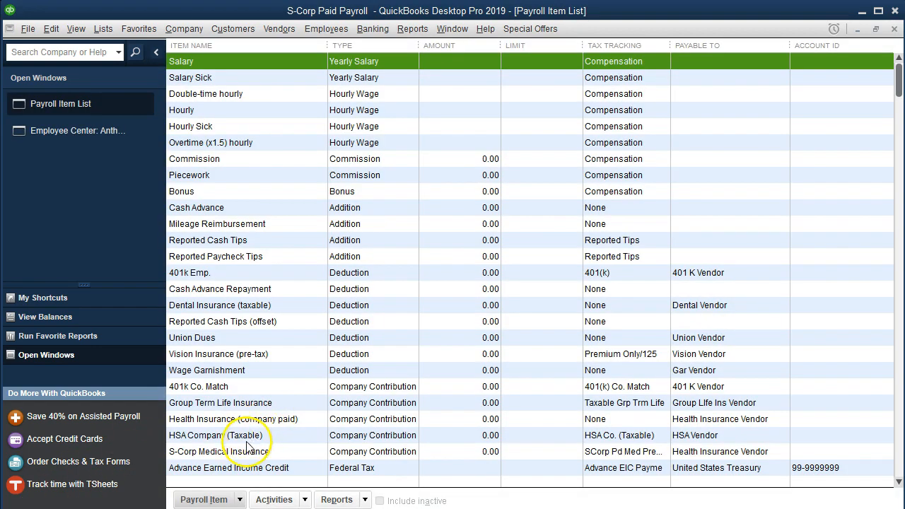
# Select S-Corp Medical Insurance in the Payroll Item List, then open the Employee Center
pyautogui.click(219, 452)
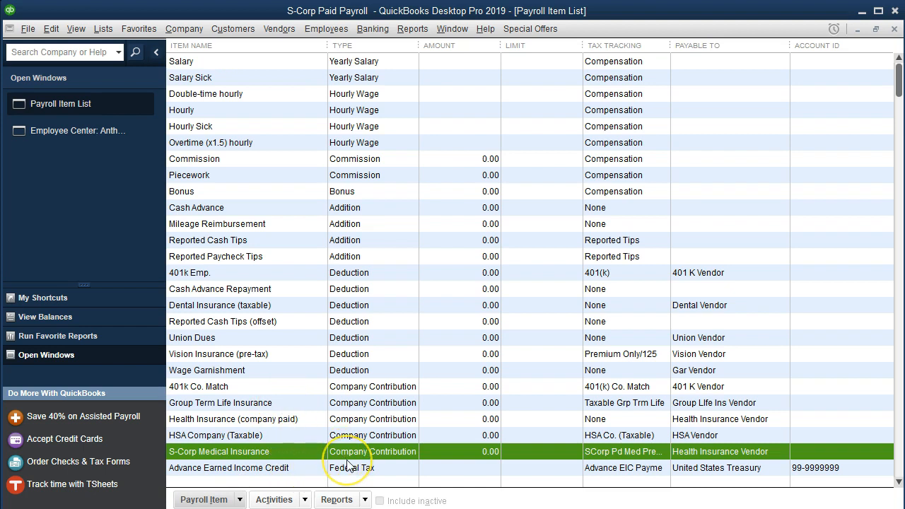
pyautogui.moveTo(382, 467)
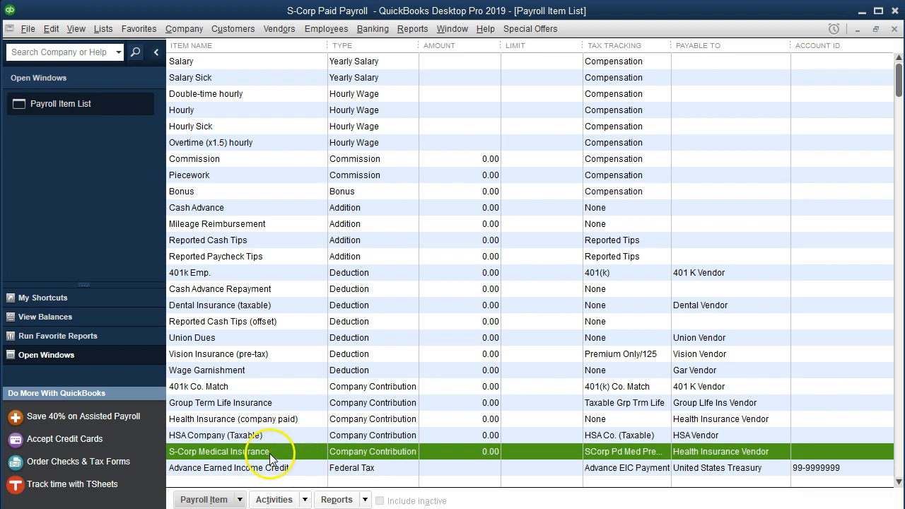
pyautogui.moveTo(412, 191)
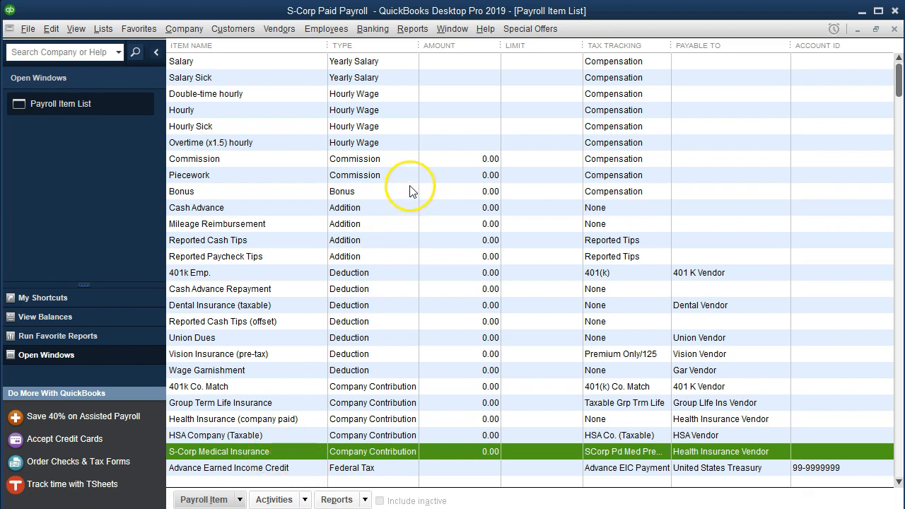
pyautogui.moveTo(389, 149)
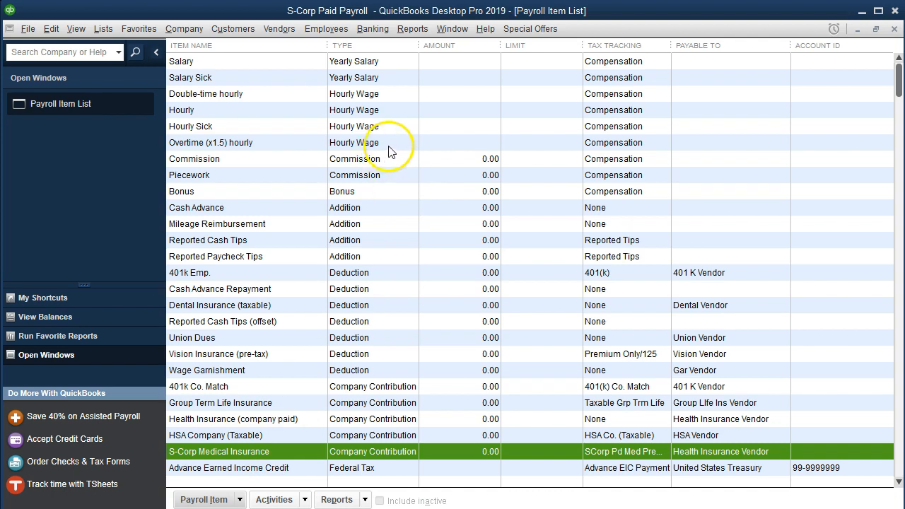
pyautogui.click(325, 28)
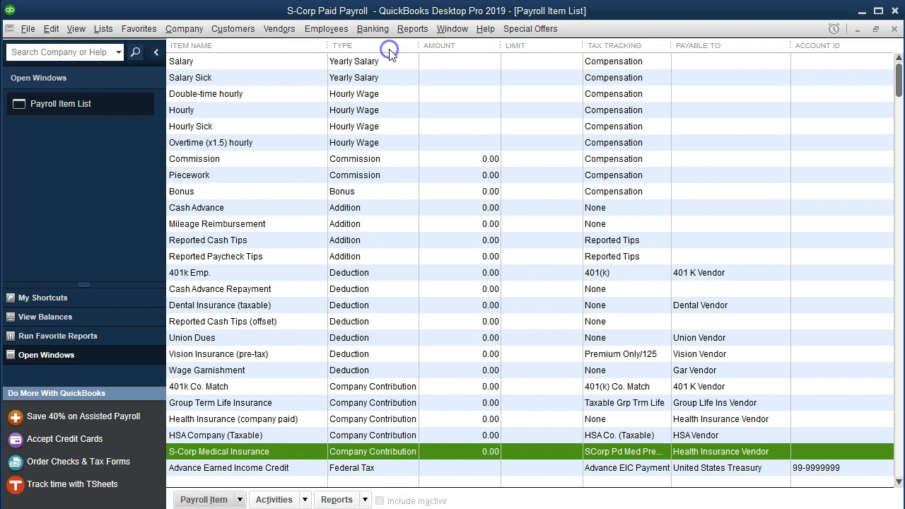
pyautogui.click(326, 28)
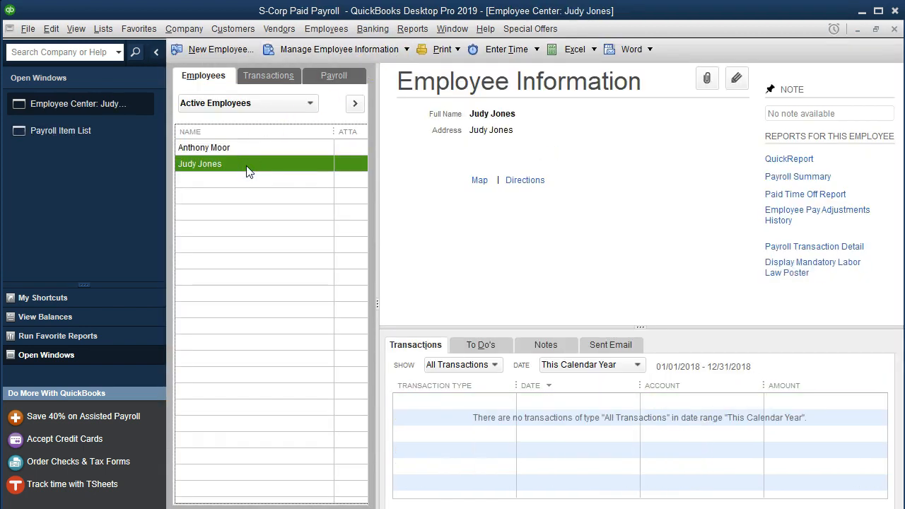
pyautogui.doubleClick(200, 163)
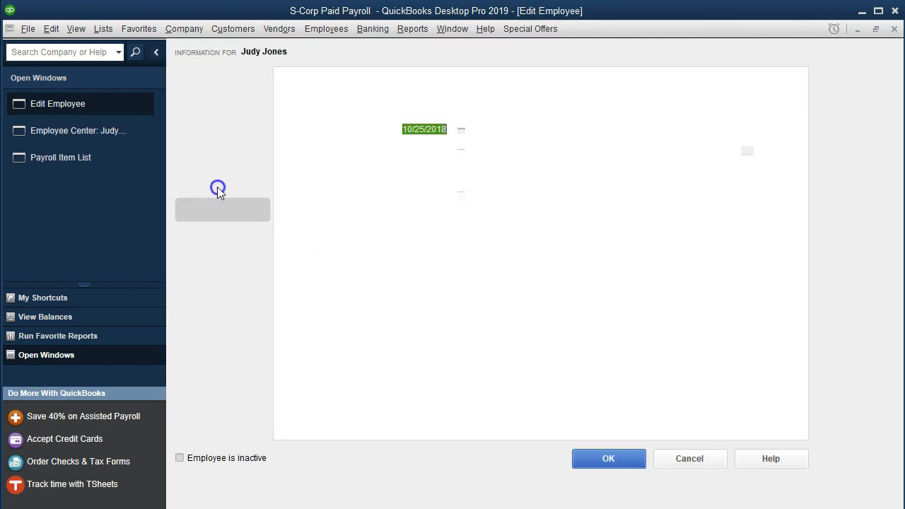
pyautogui.click(201, 156)
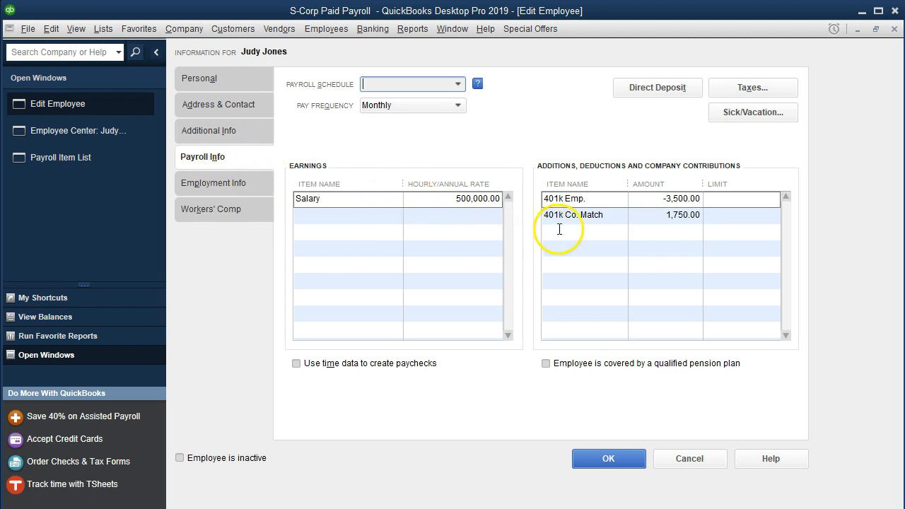
pyautogui.click(579, 231)
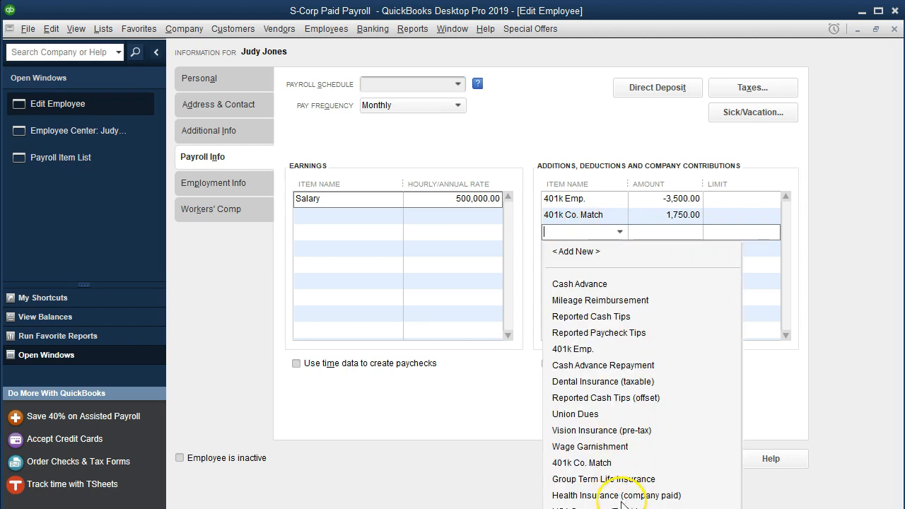
pyautogui.click(597, 505)
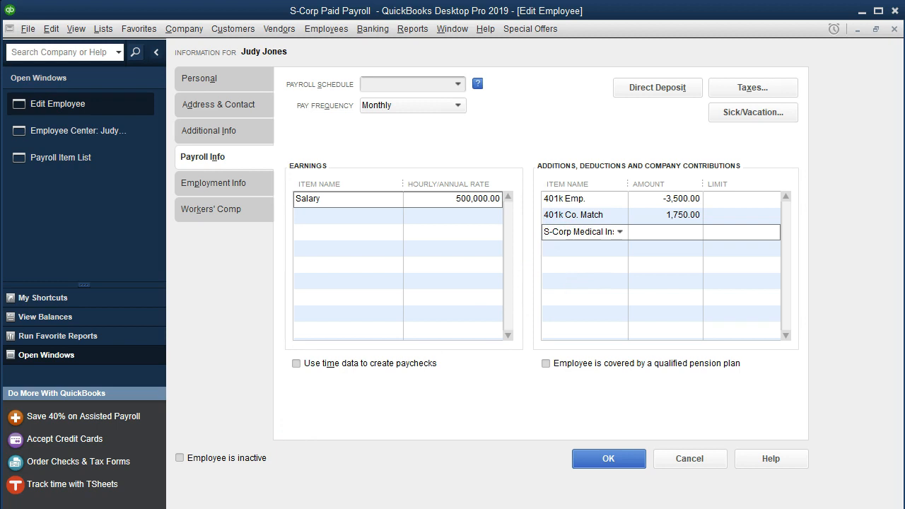
pyautogui.write('2000')
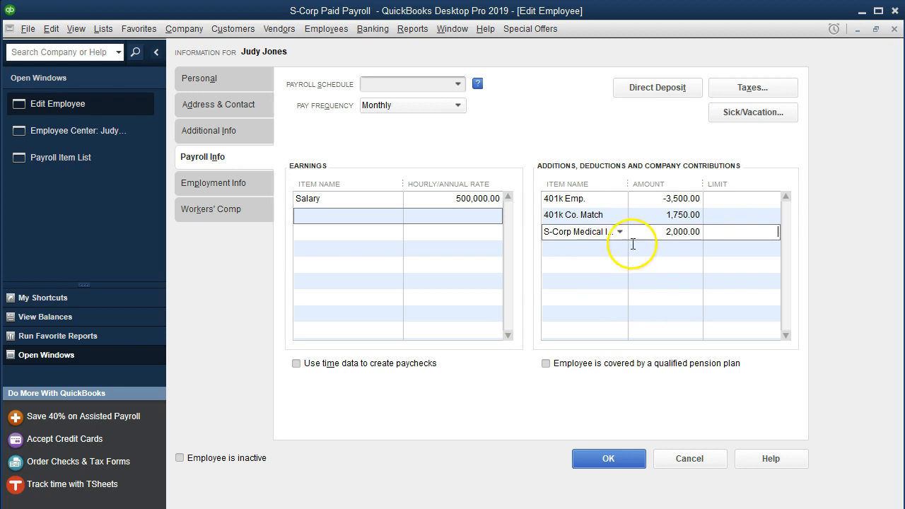
pyautogui.moveTo(640, 435)
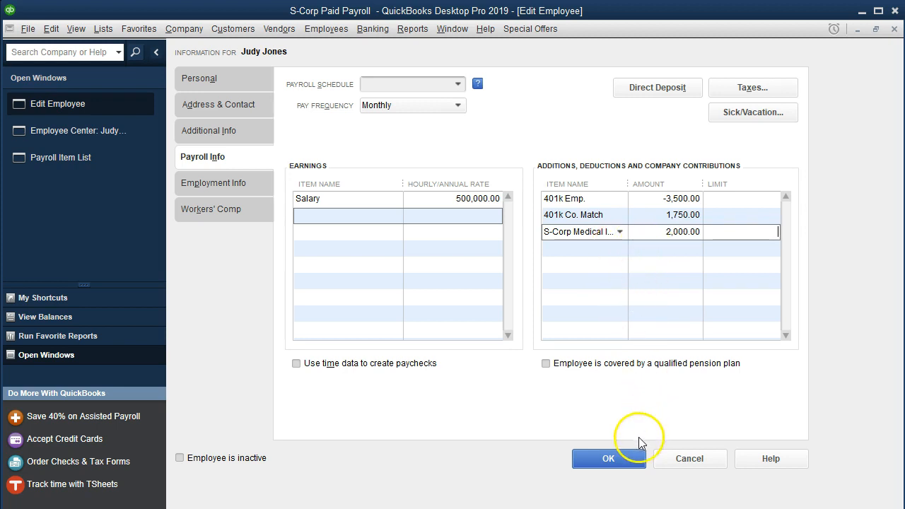
pyautogui.click(608, 457)
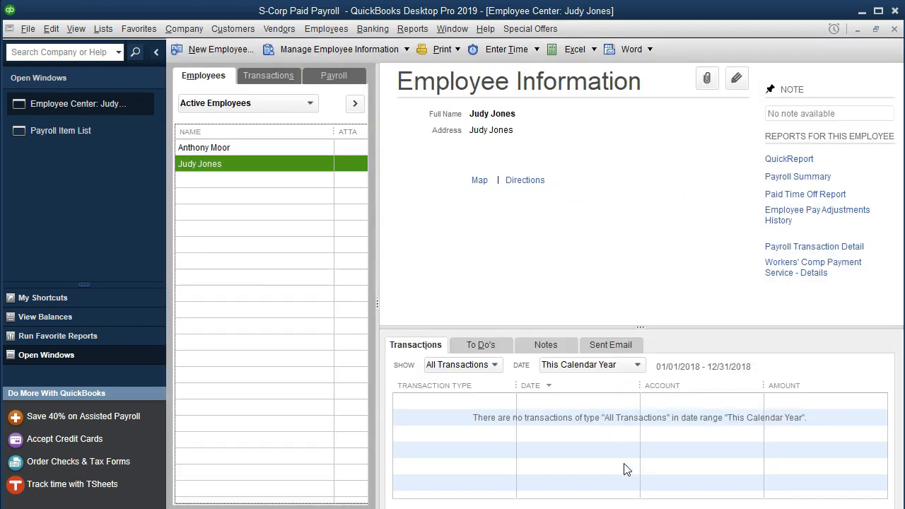
pyautogui.moveTo(576, 279)
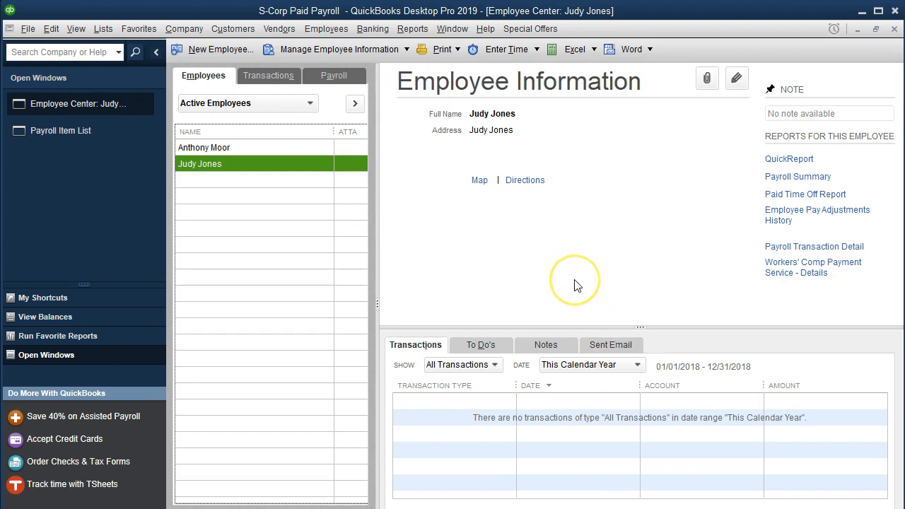
pyautogui.moveTo(280, 184)
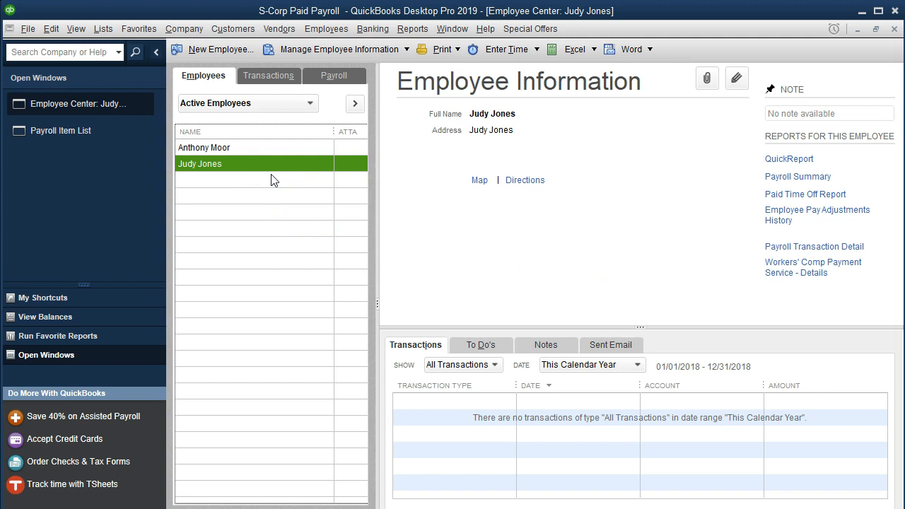
pyautogui.moveTo(220, 376)
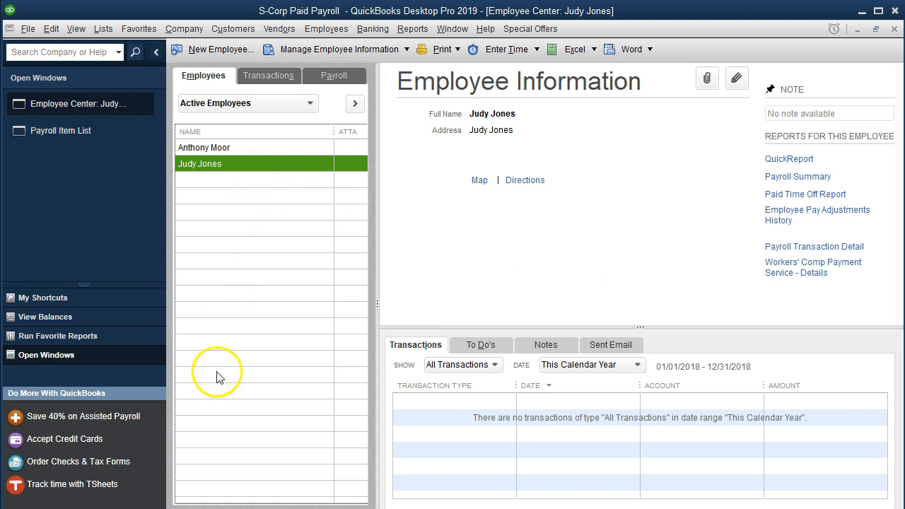